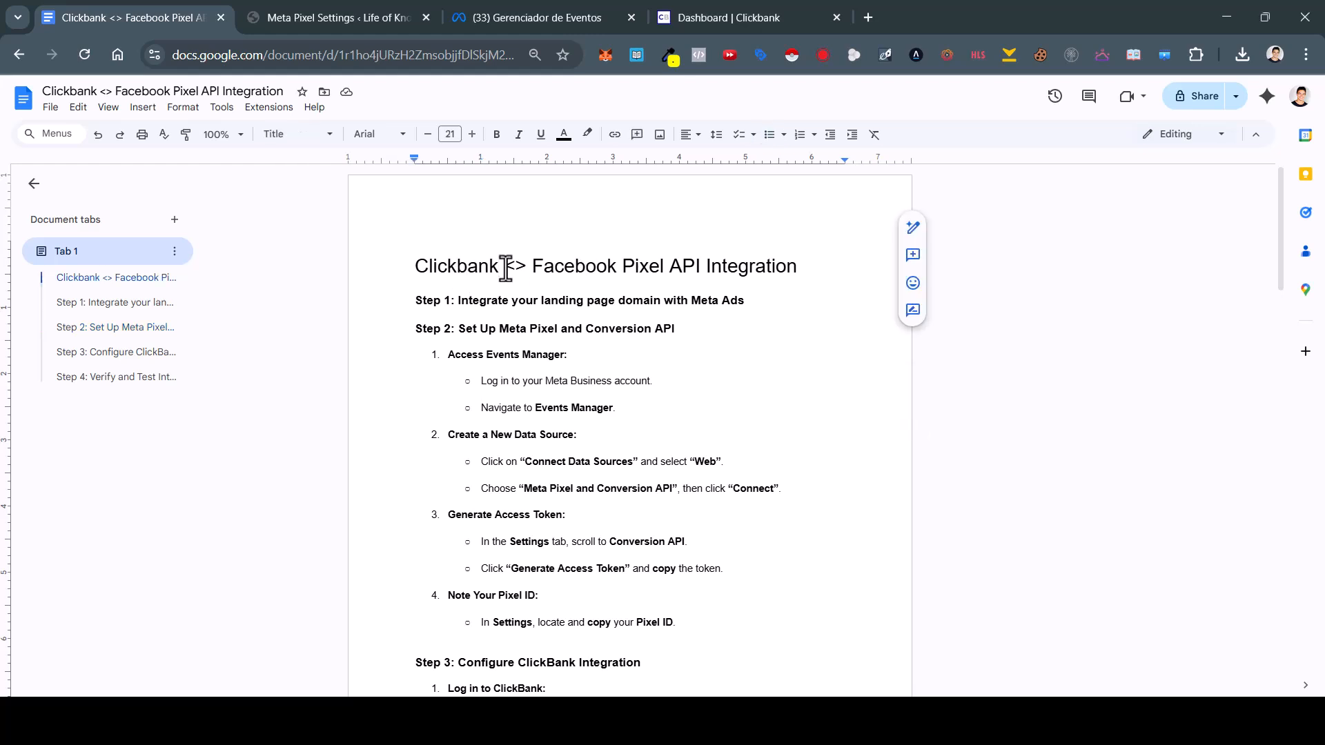
mouse_move(751, 277)
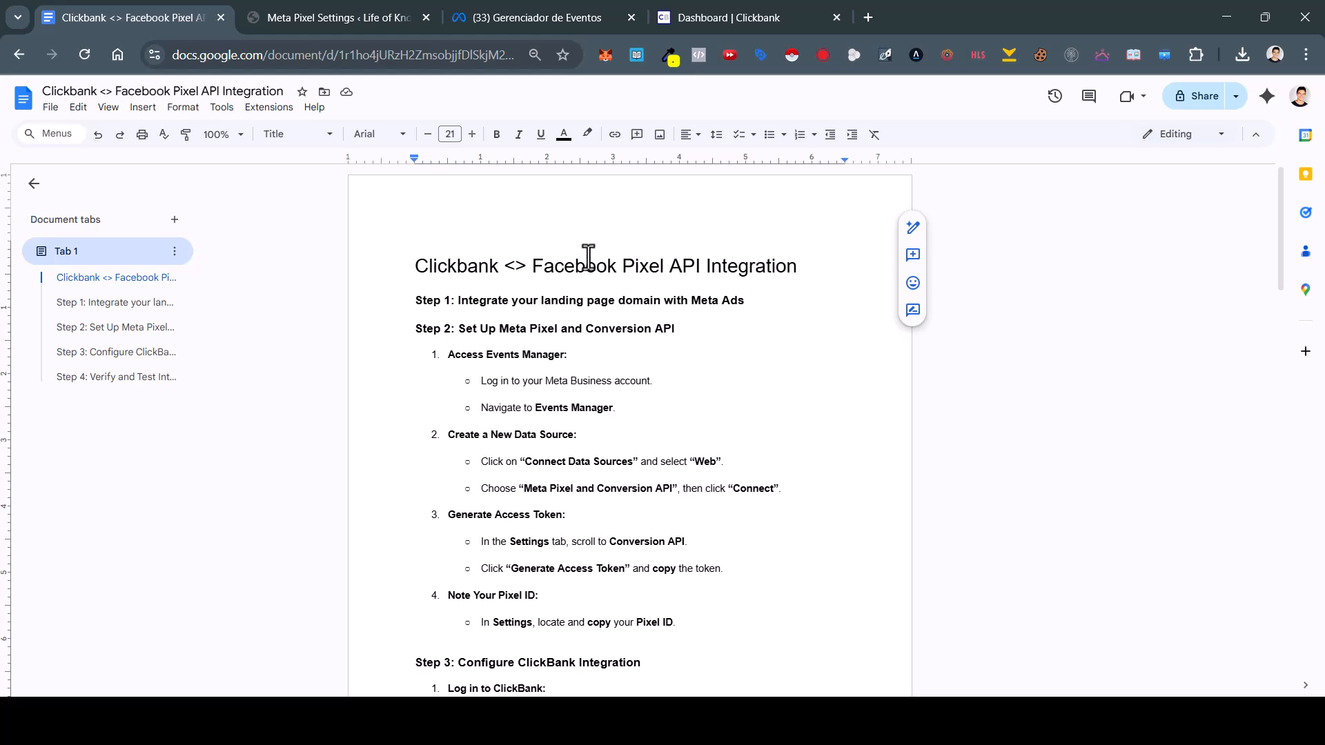
Check the pixel's events overview, then review Step 1 of the integration guide
left_click(528, 16)
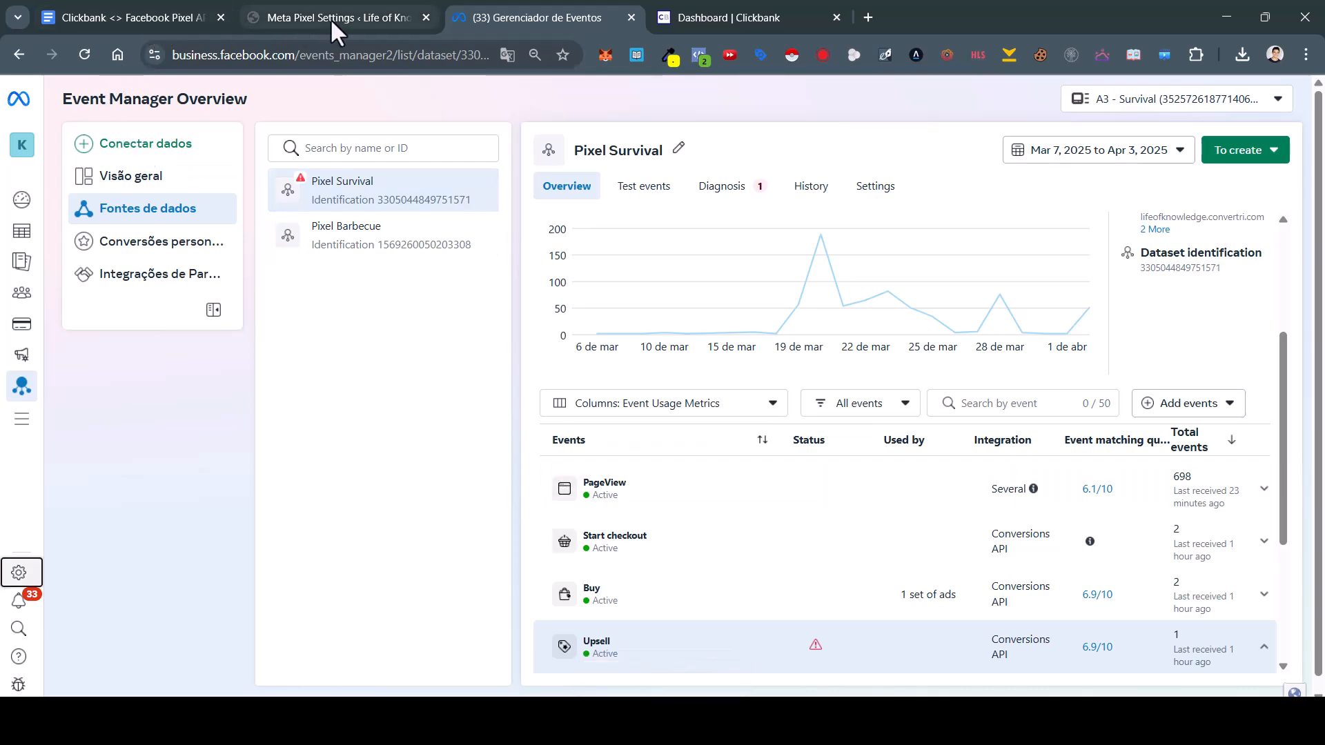
left_click(127, 16)
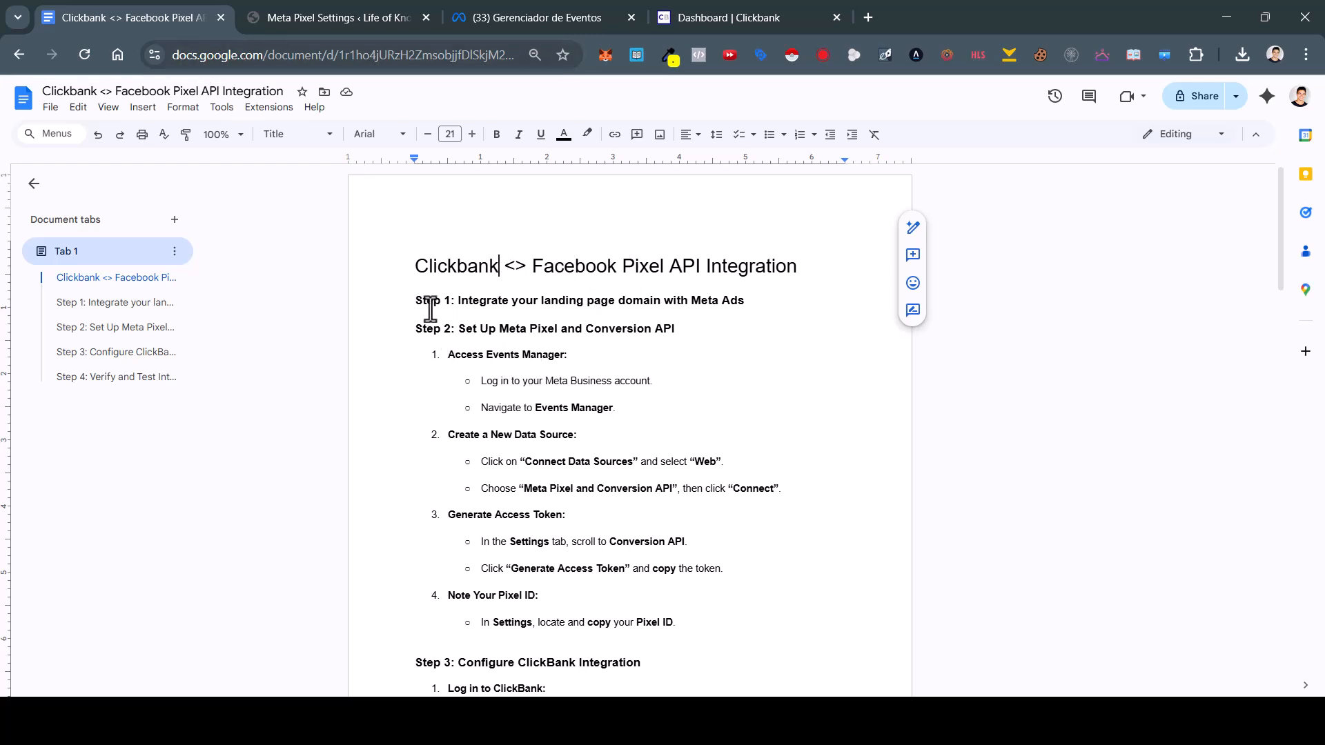
left_click(571, 300)
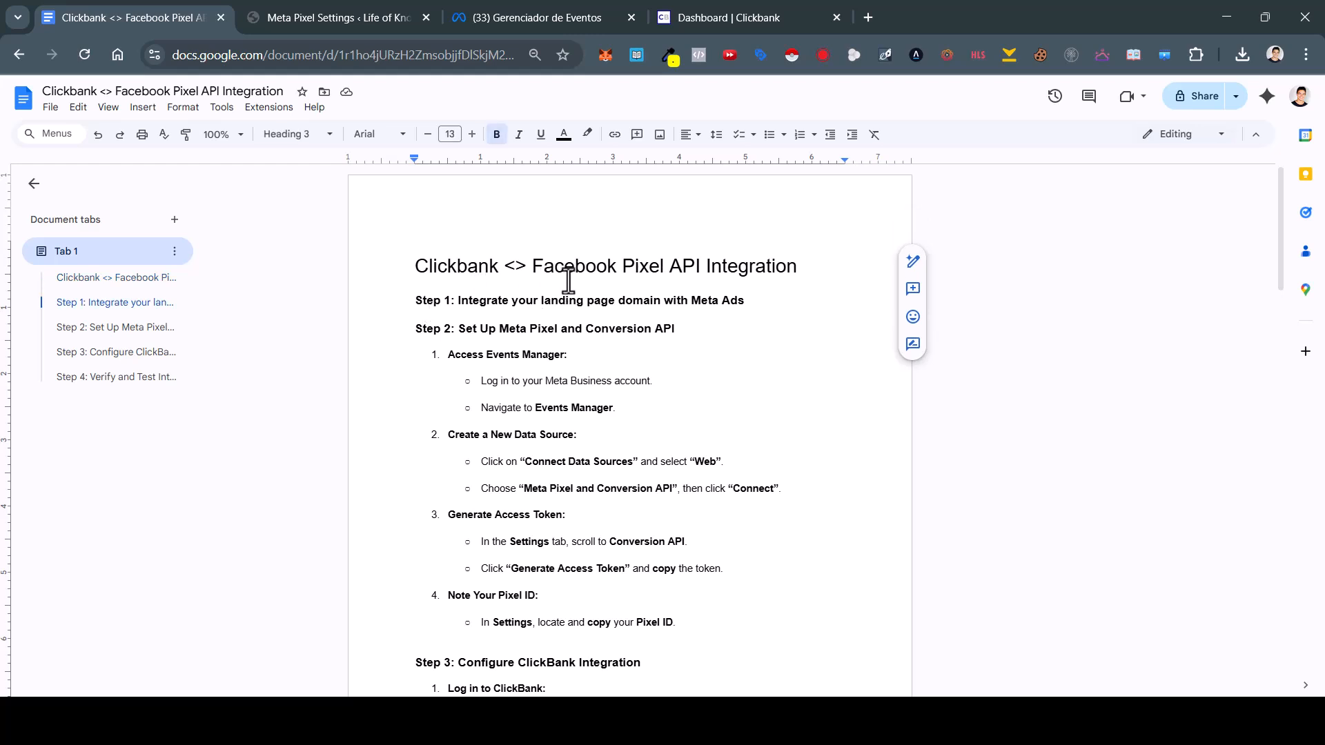
mouse_move(607, 292)
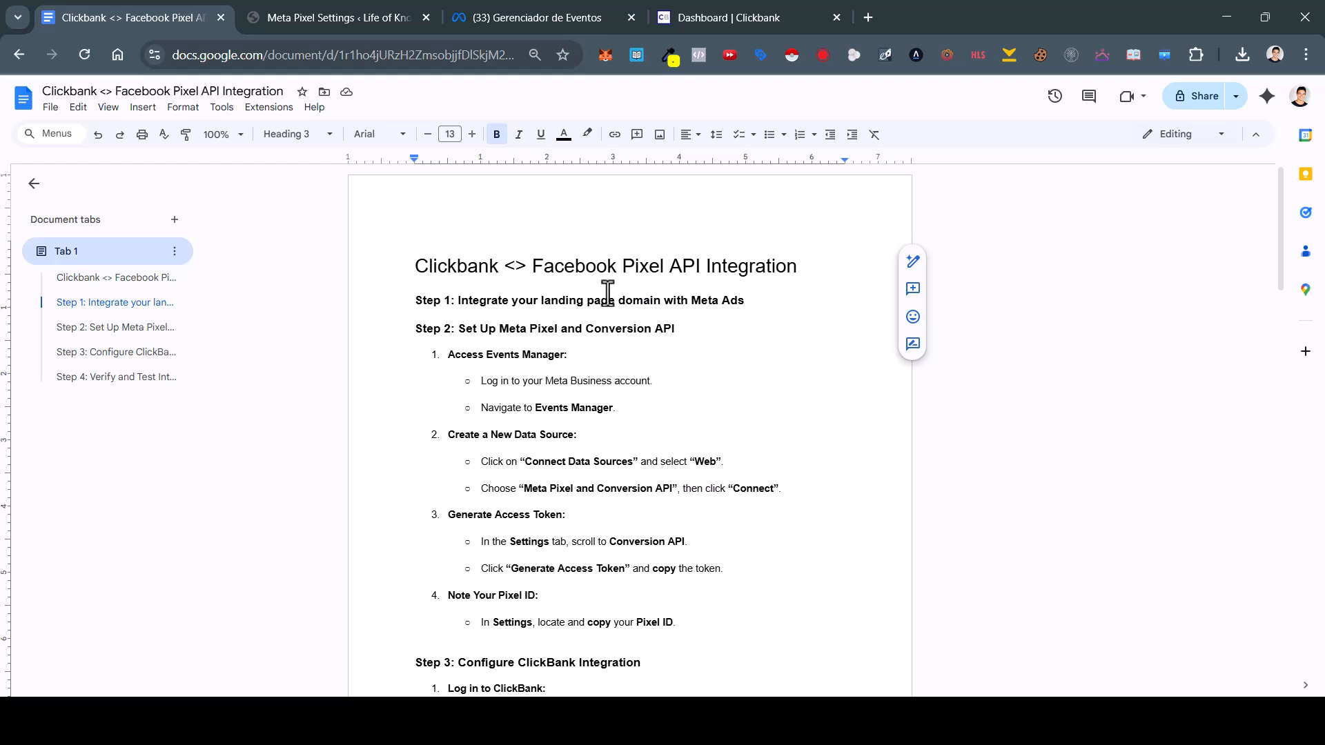
mouse_move(622, 274)
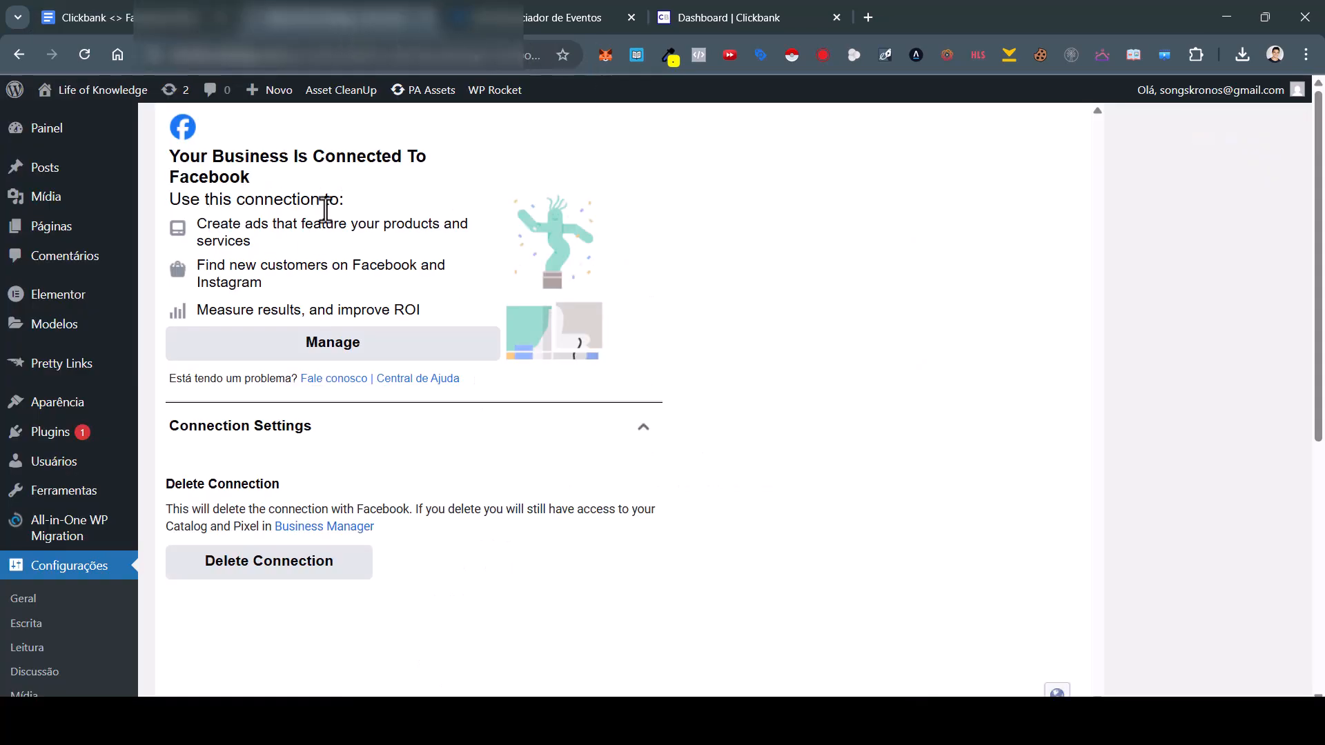
mouse_move(421, 218)
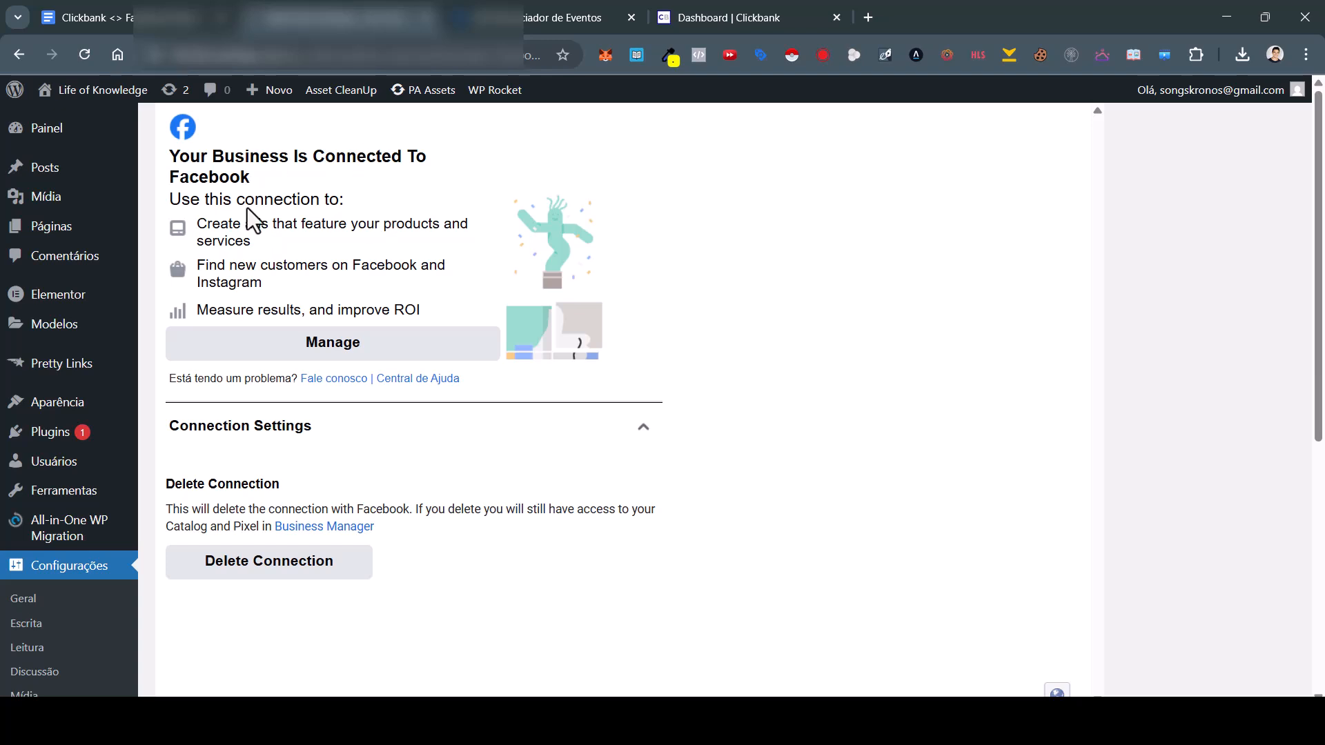
mouse_move(519, 374)
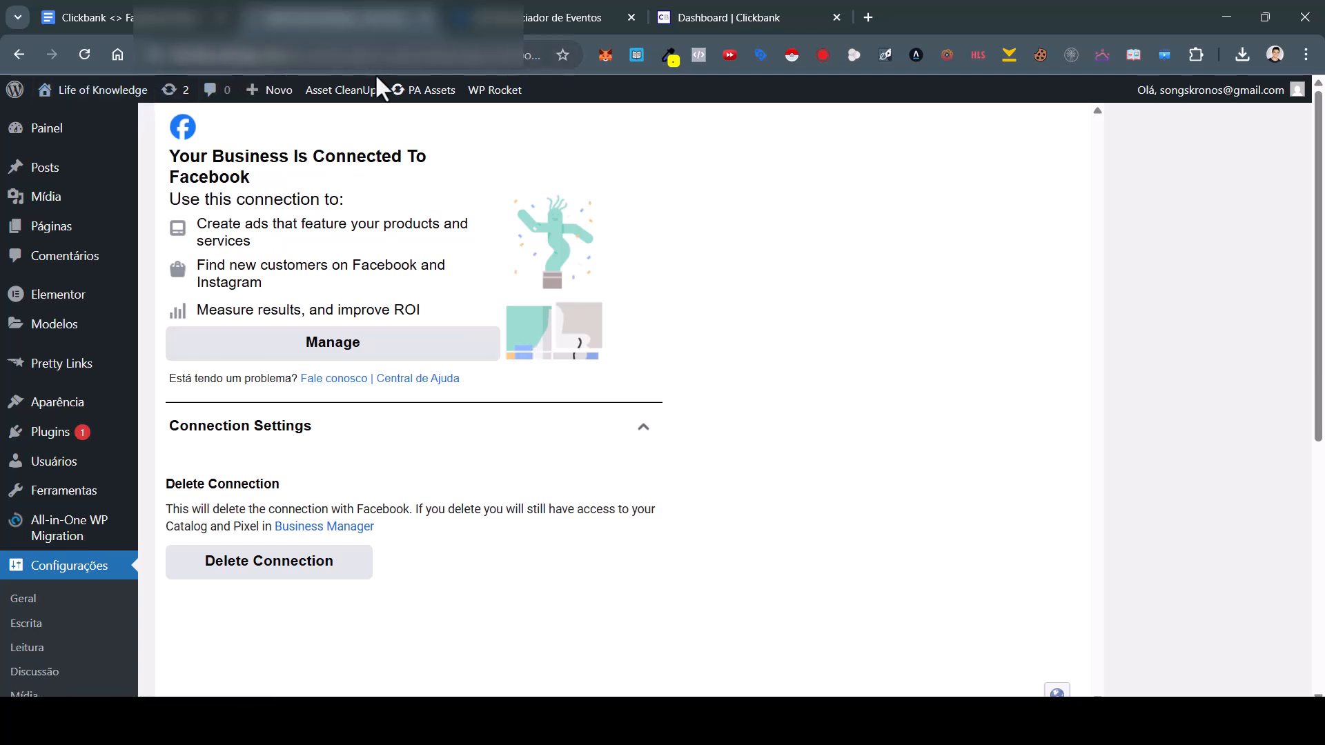
mouse_move(331, 509)
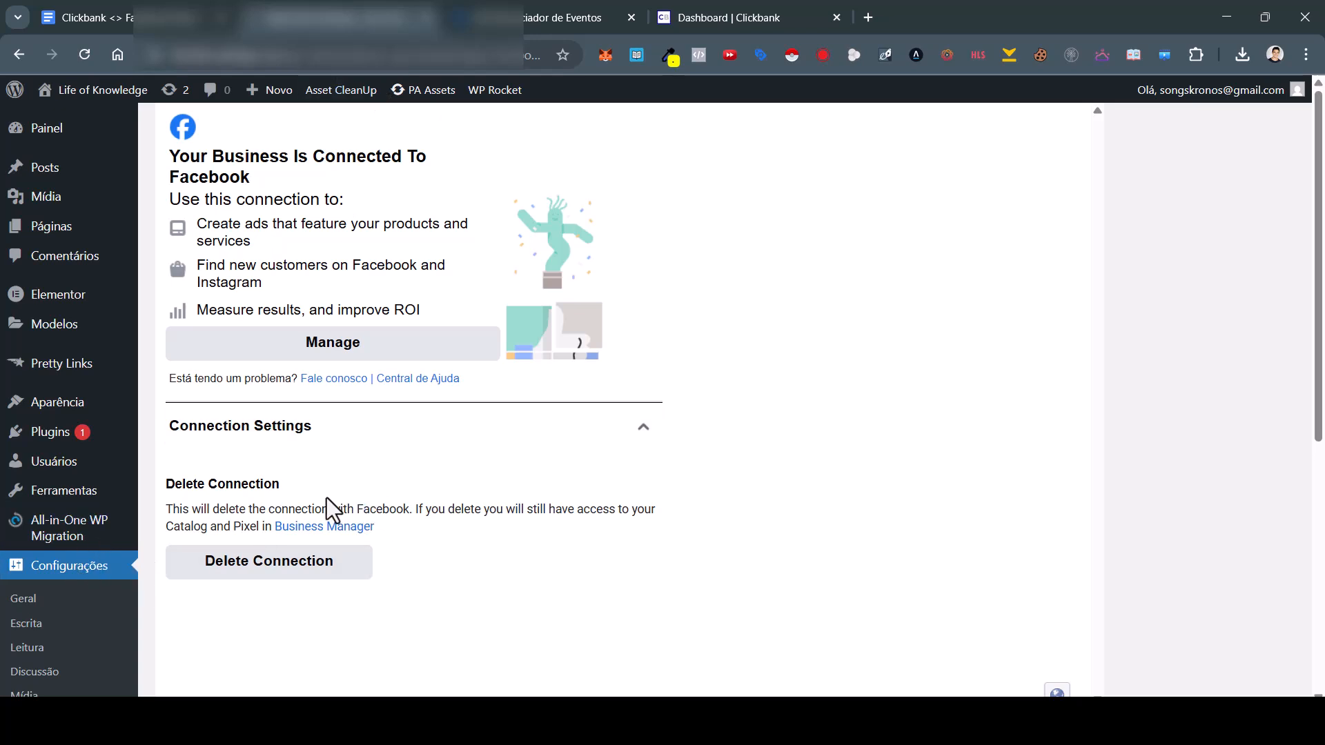
mouse_move(161, 537)
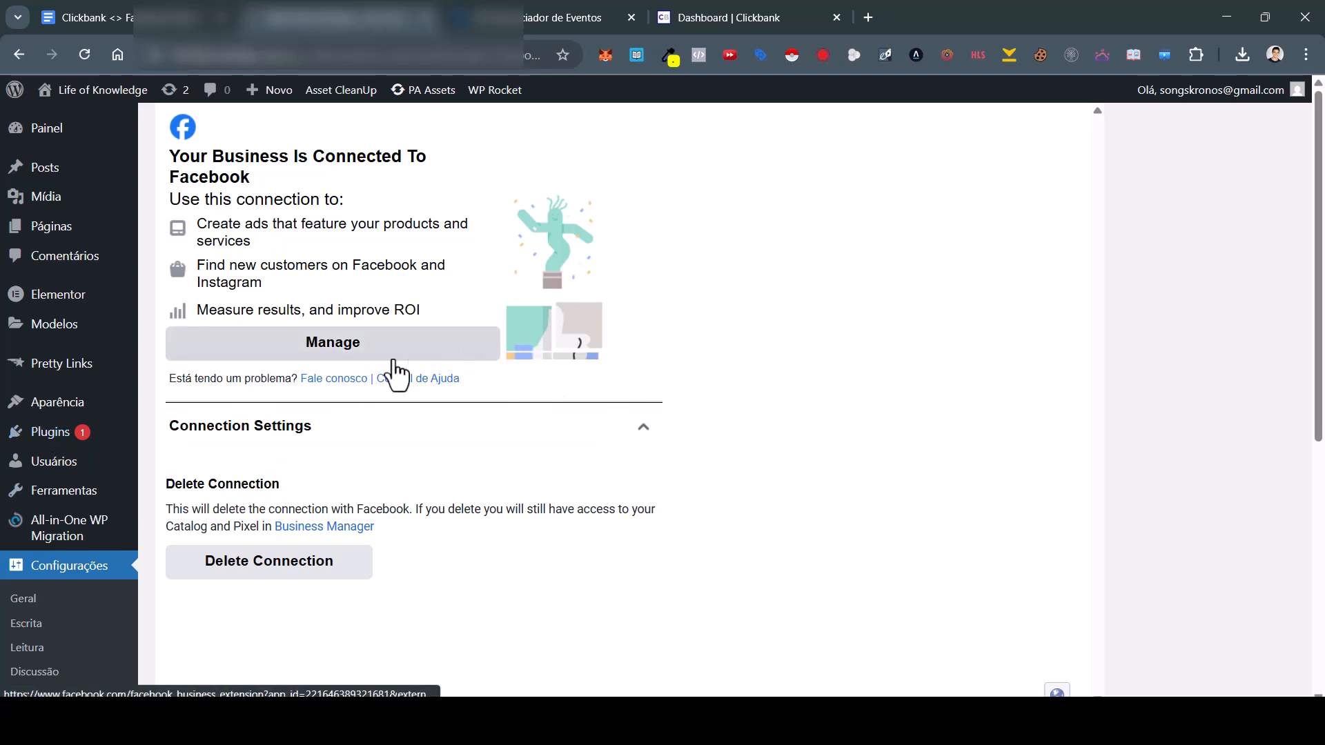
mouse_move(443, 397)
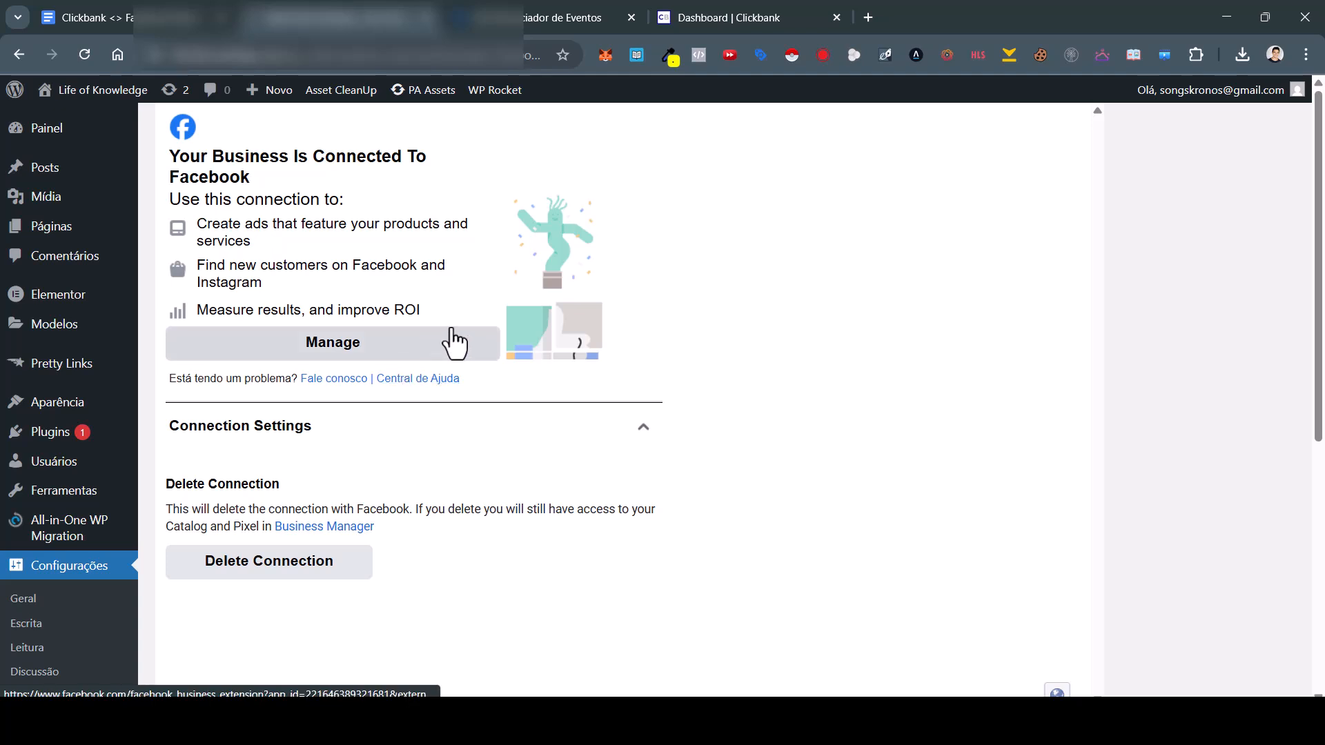
mouse_move(424, 340)
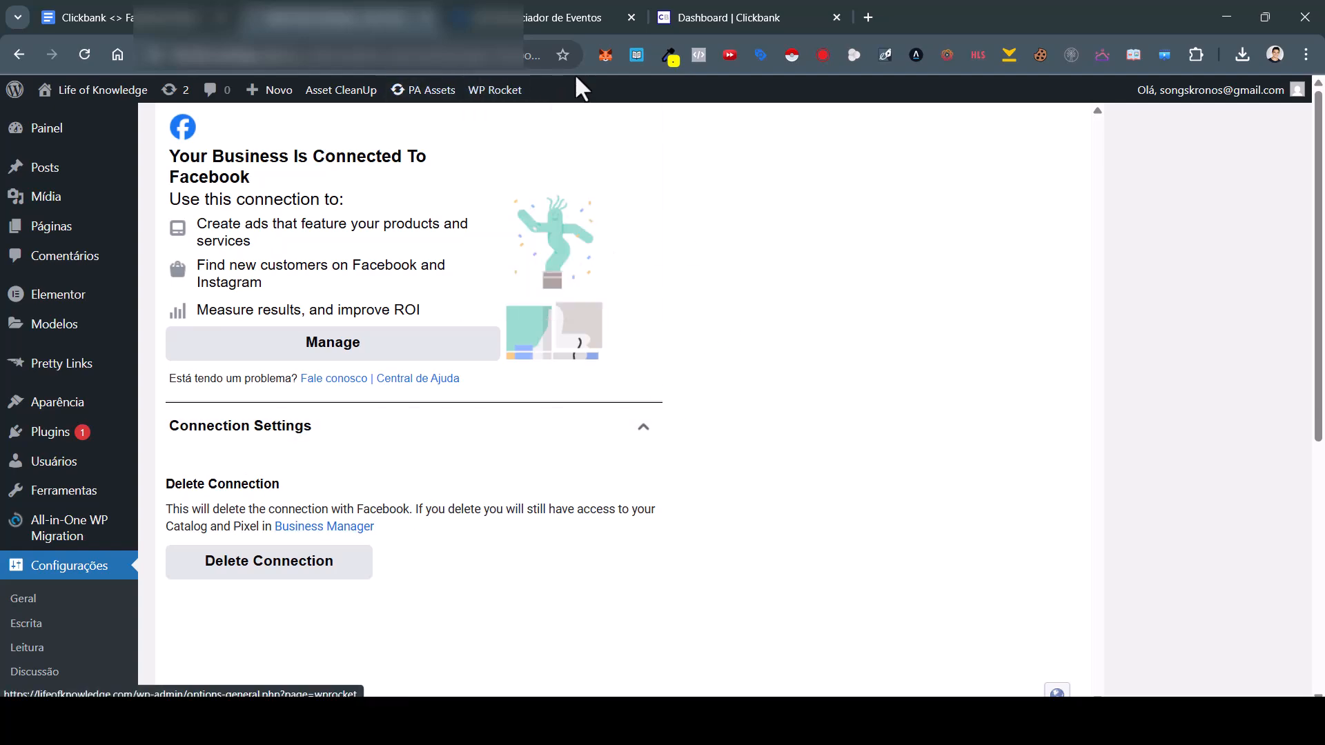
Scroll the pixel's settings through details, cookies, automatic matching and Conversions API options
left_click(561, 16)
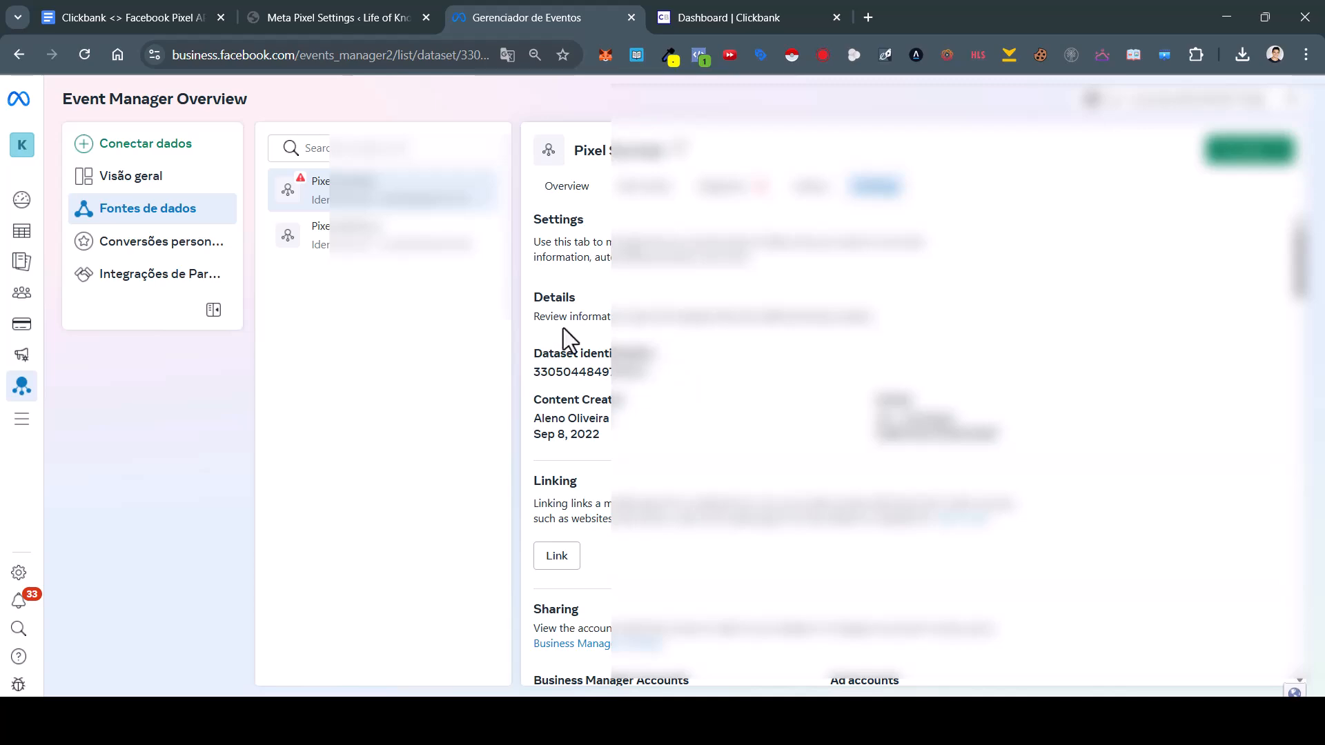
scroll("down", 3)
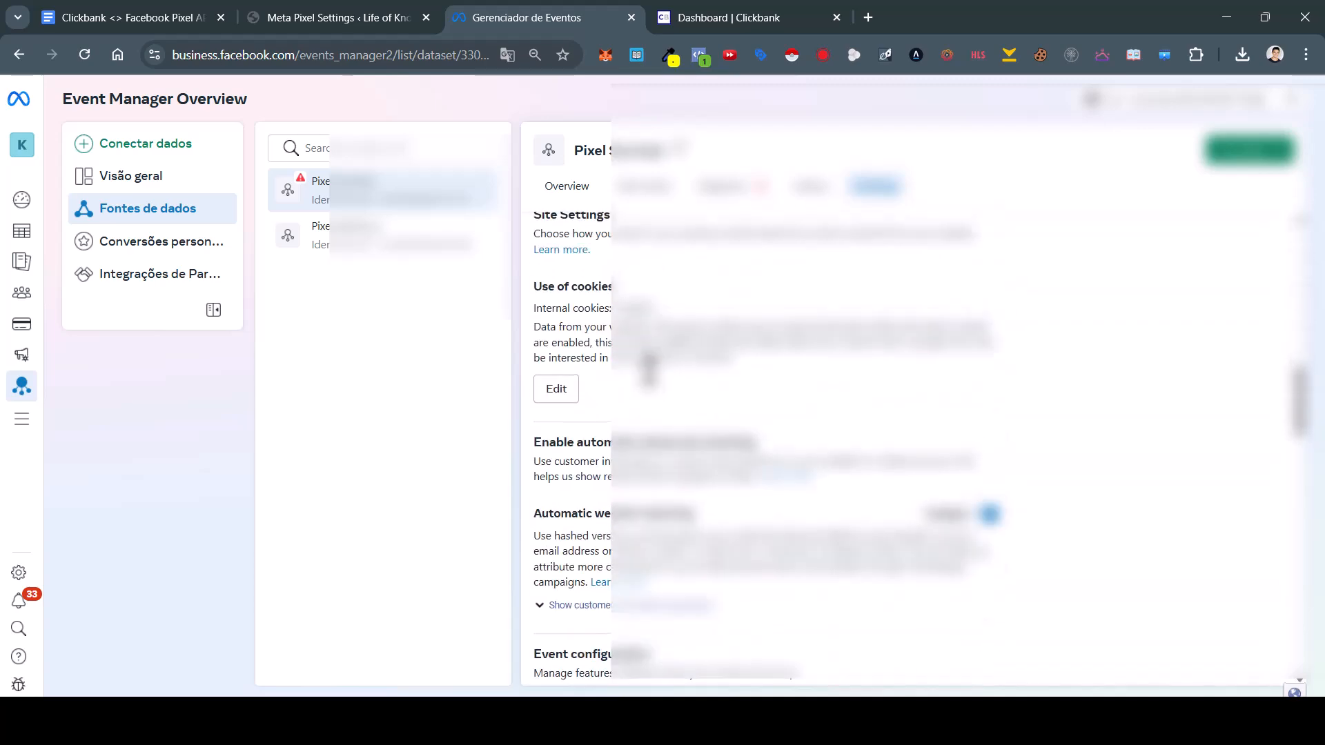
scroll("down", 3)
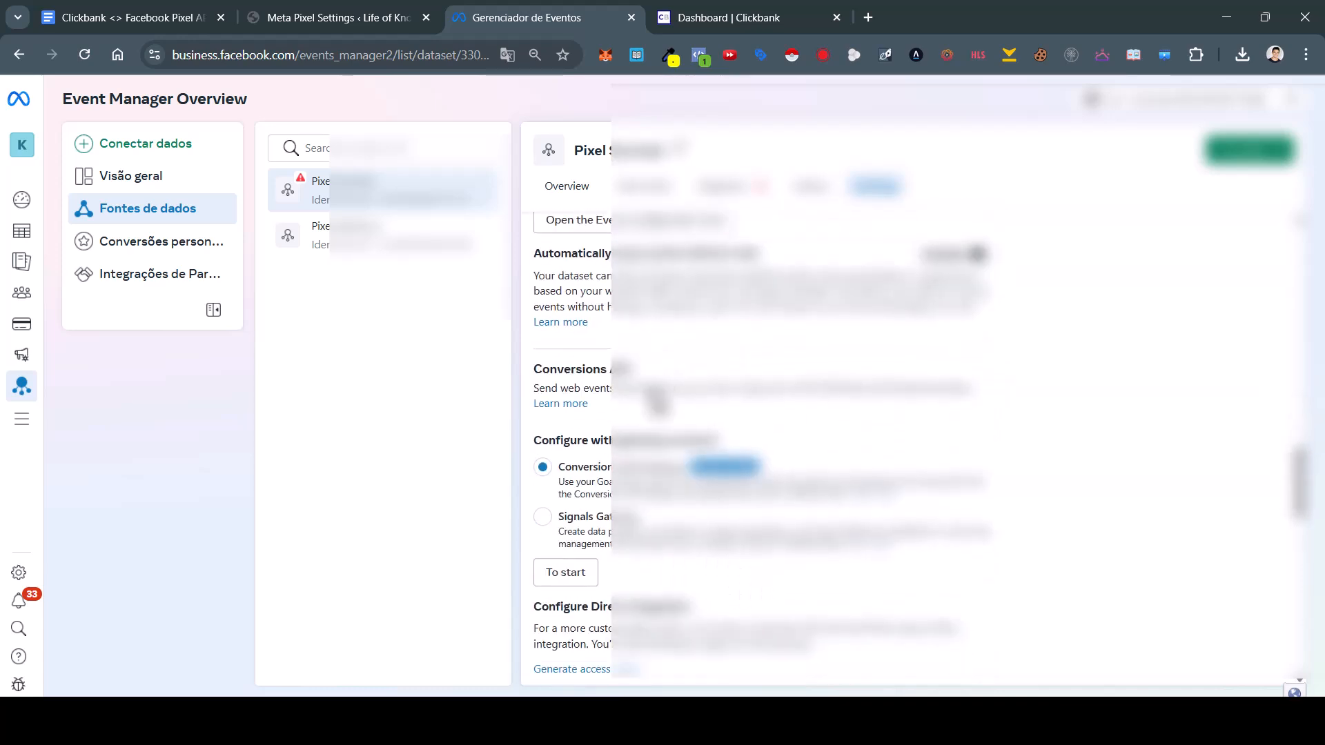
scroll("down", 3)
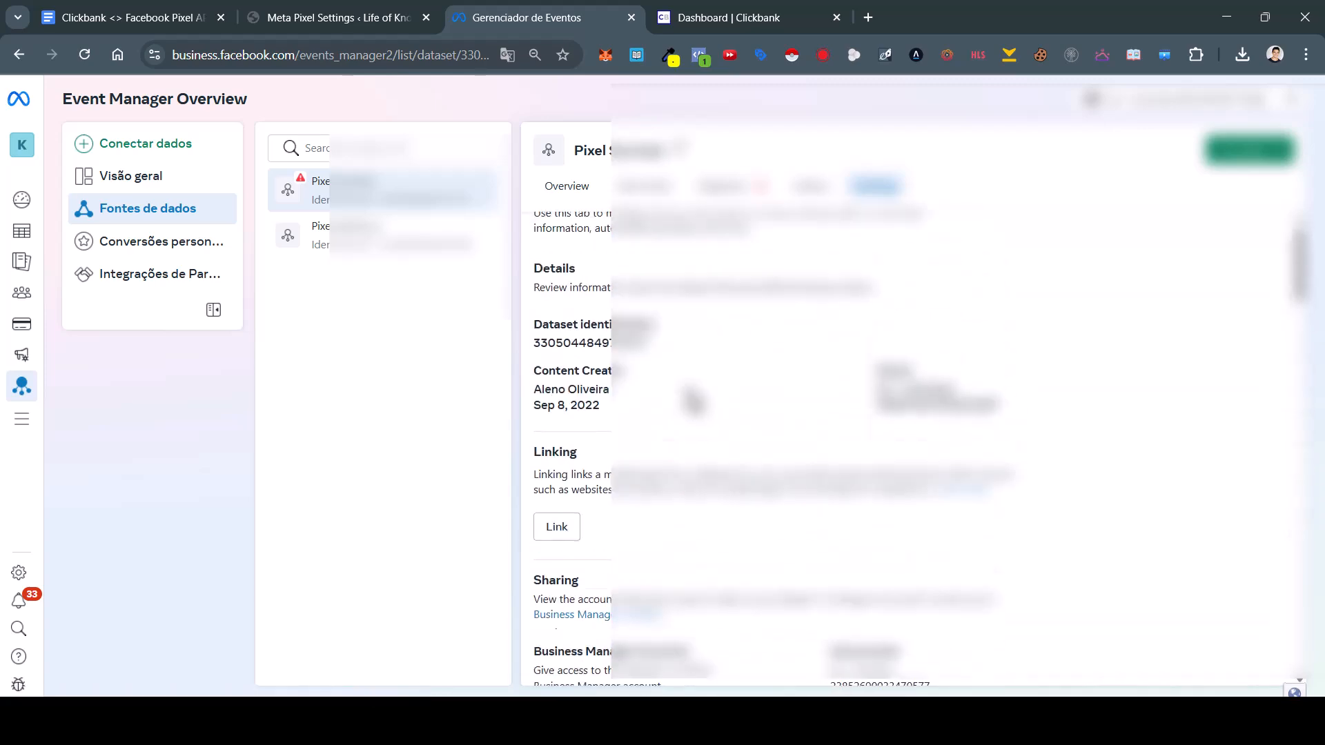
scroll("down", 3)
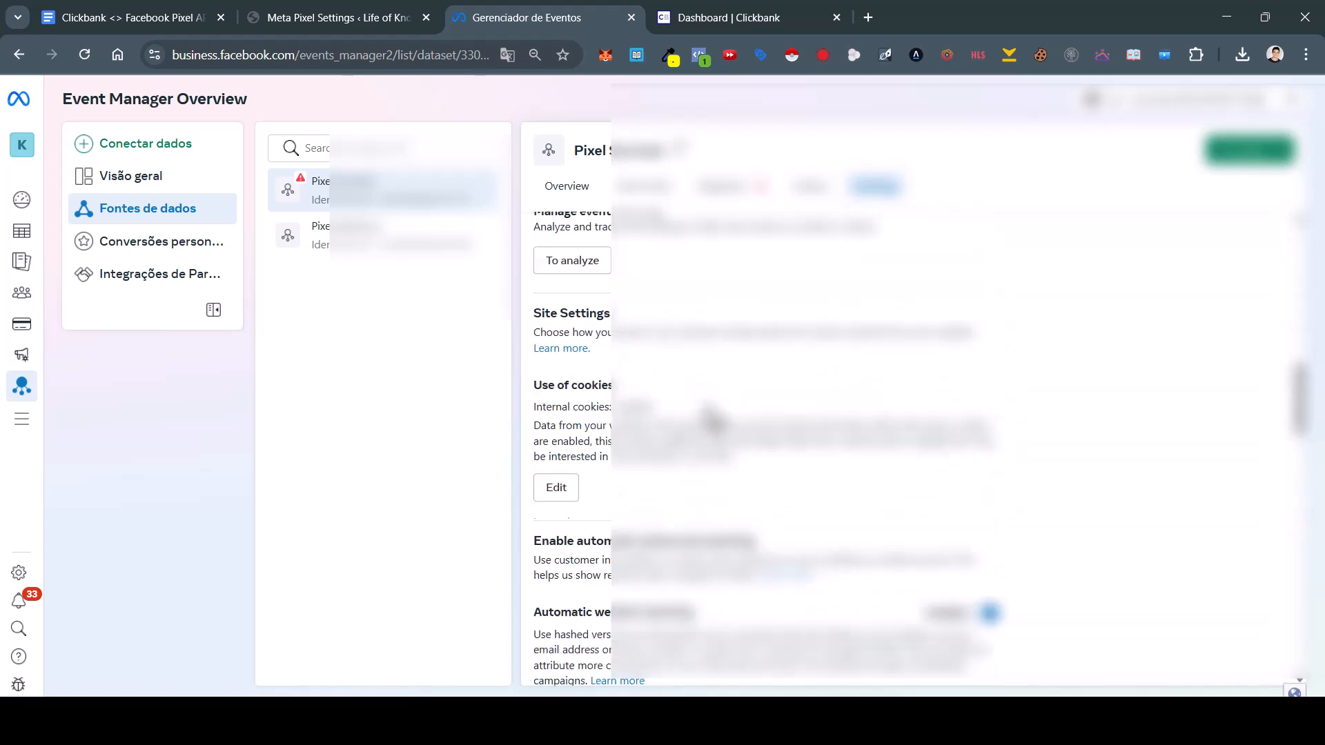
left_click(744, 17)
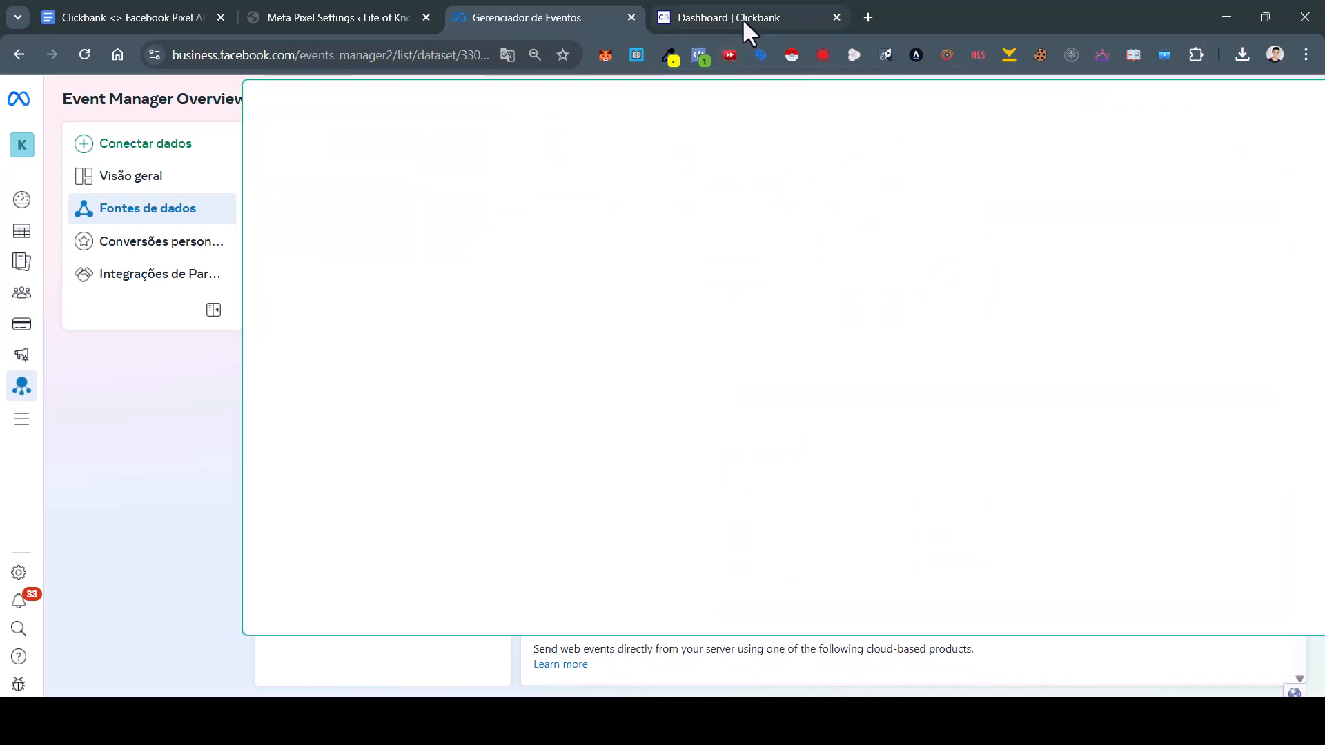
Start a new Facebook Pixel integration from ClickBank's Postback/Pixels page
left_click(749, 17)
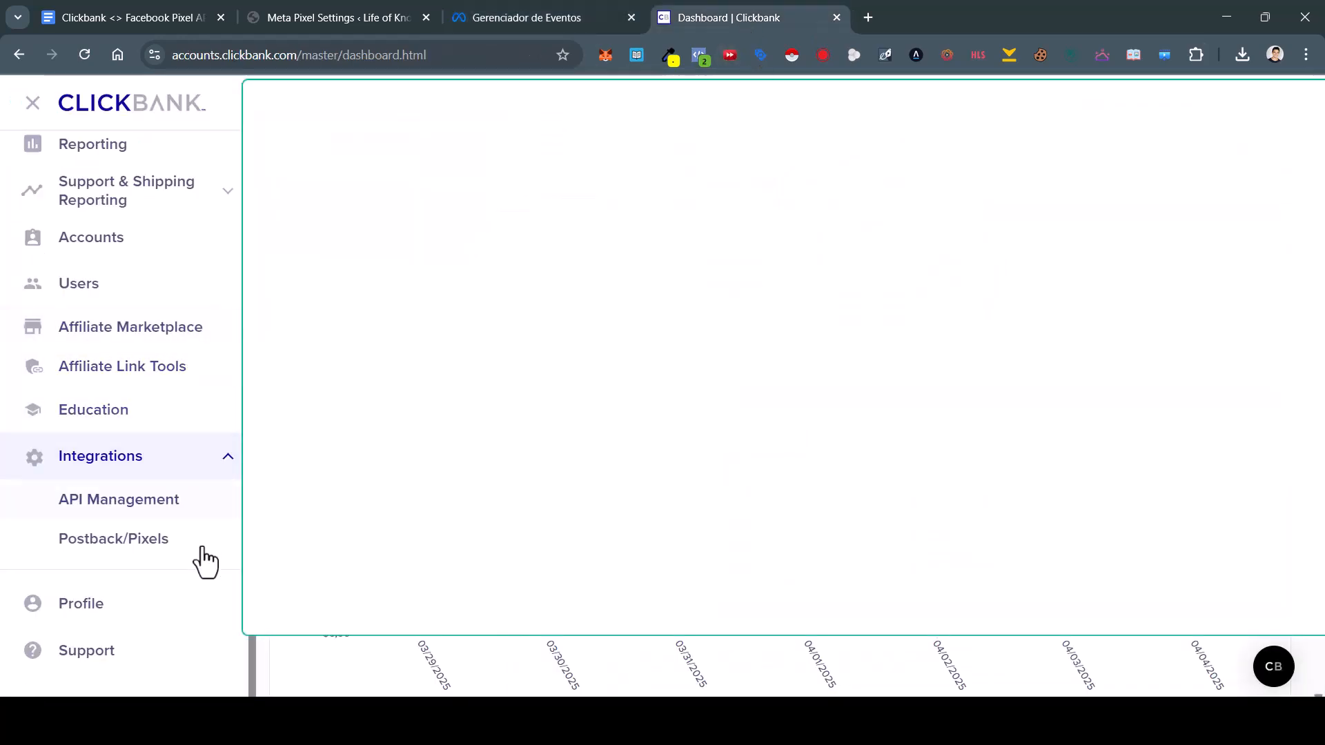
left_click(113, 539)
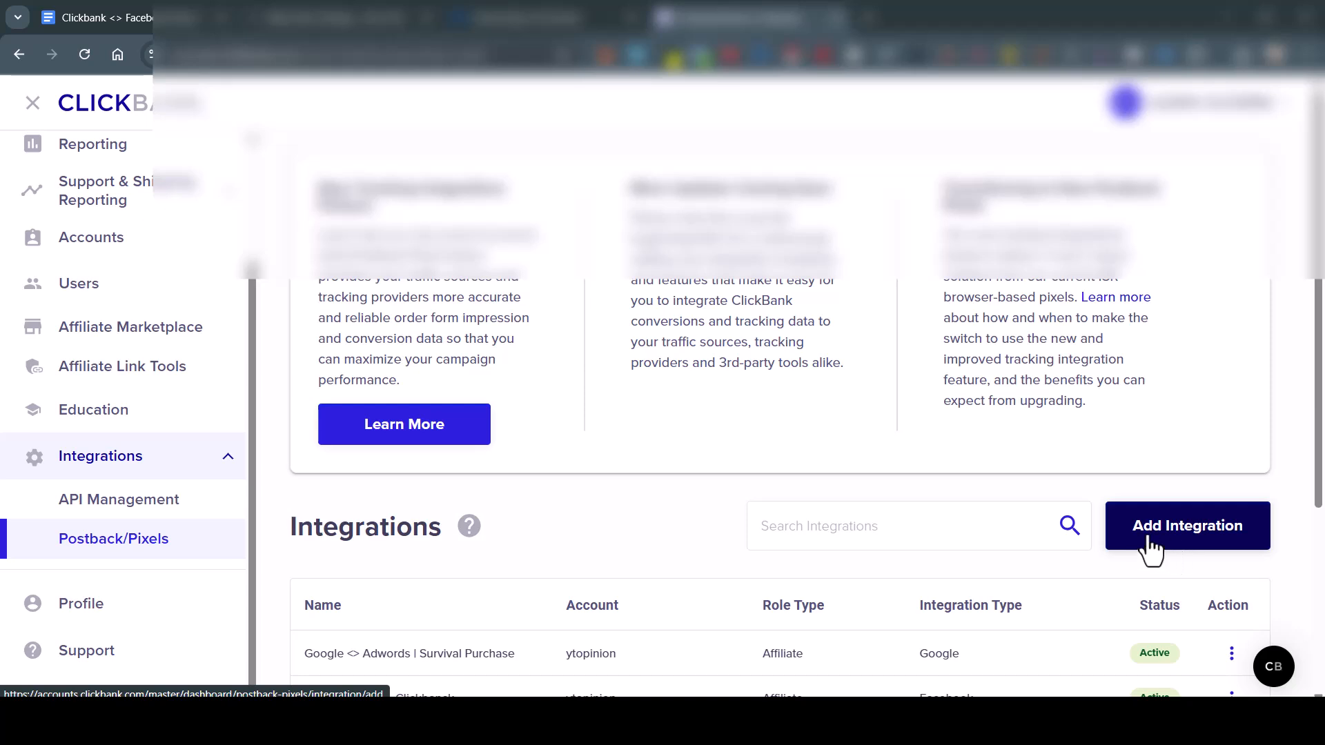
left_click(1186, 526)
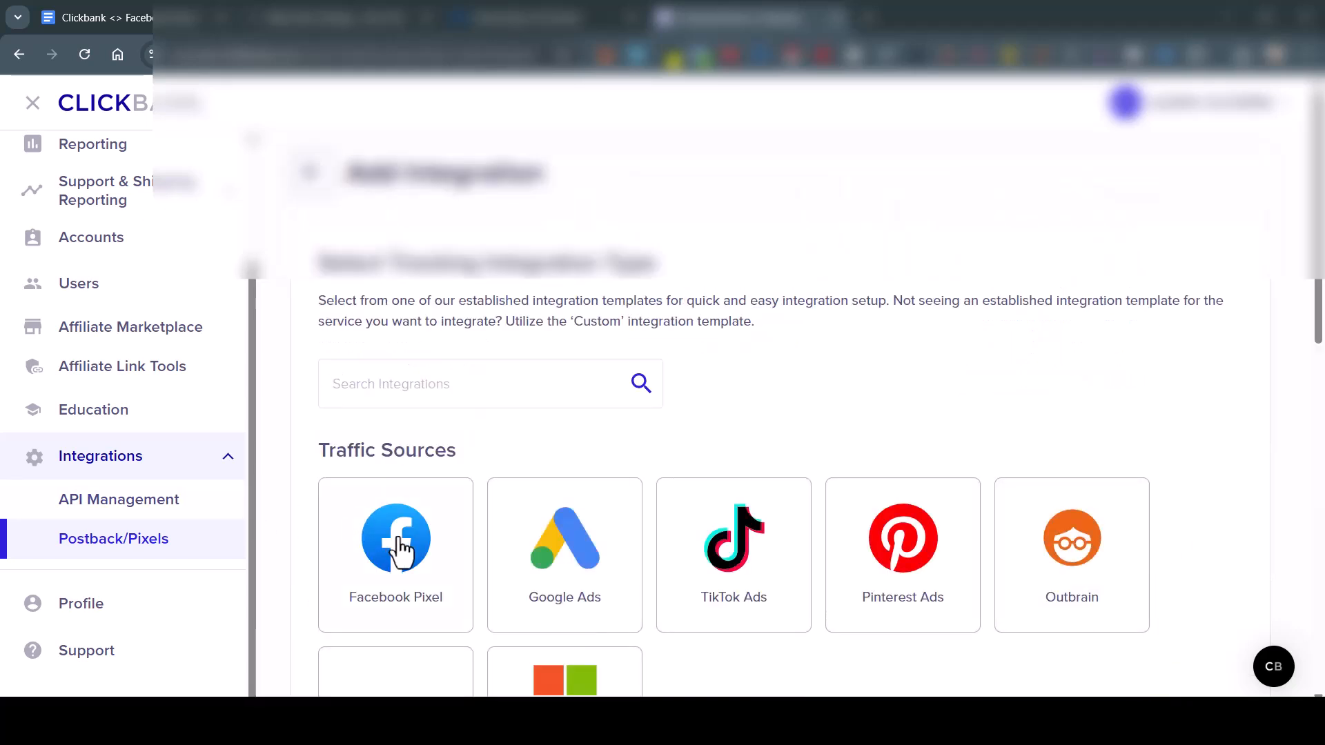
left_click(396, 554)
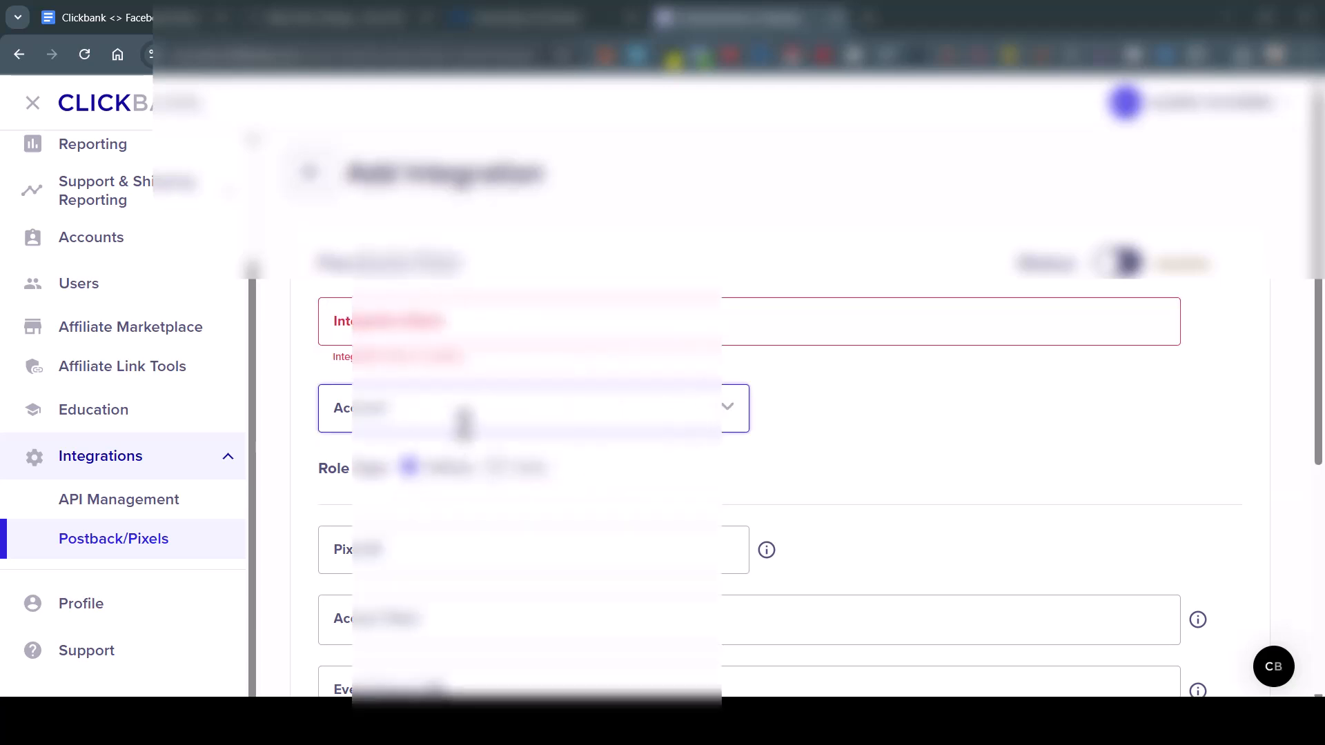
Review the Pixel ID and event source URL fields of the Facebook Pixel form
left_click(534, 408)
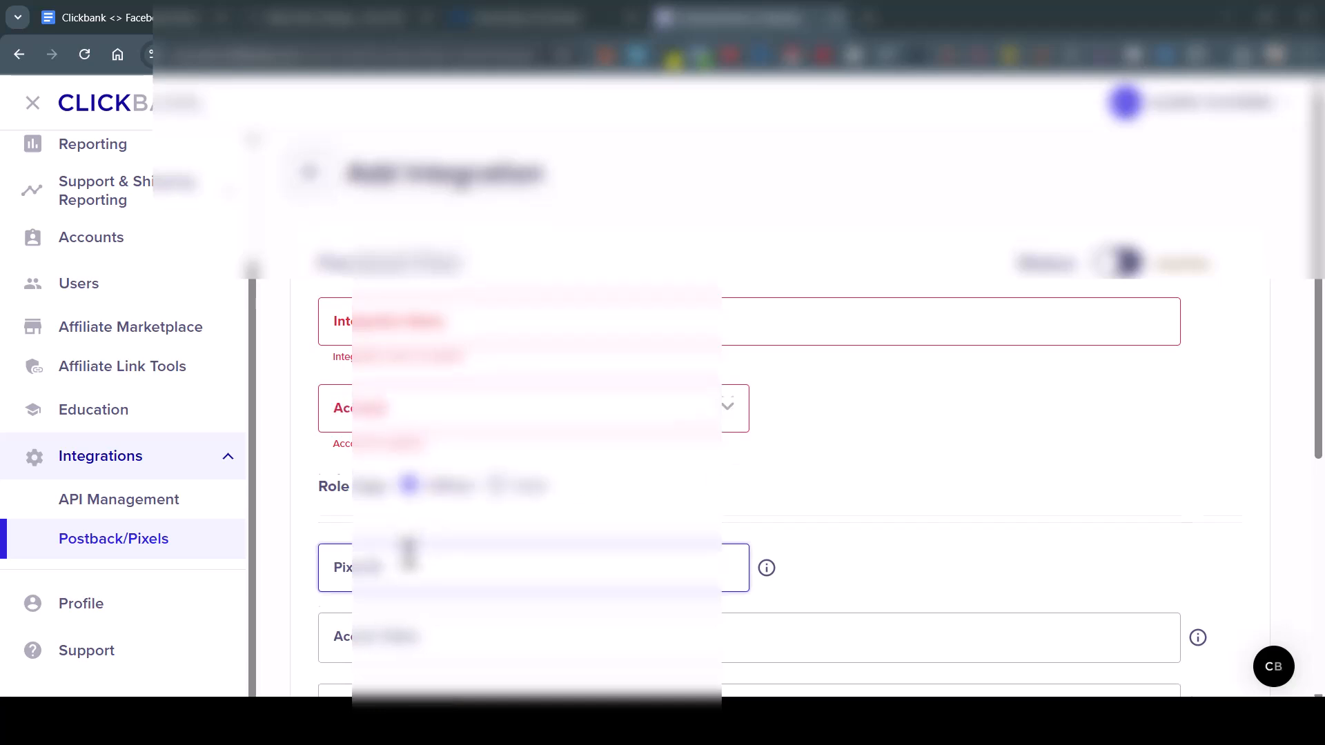
scroll("down", 3)
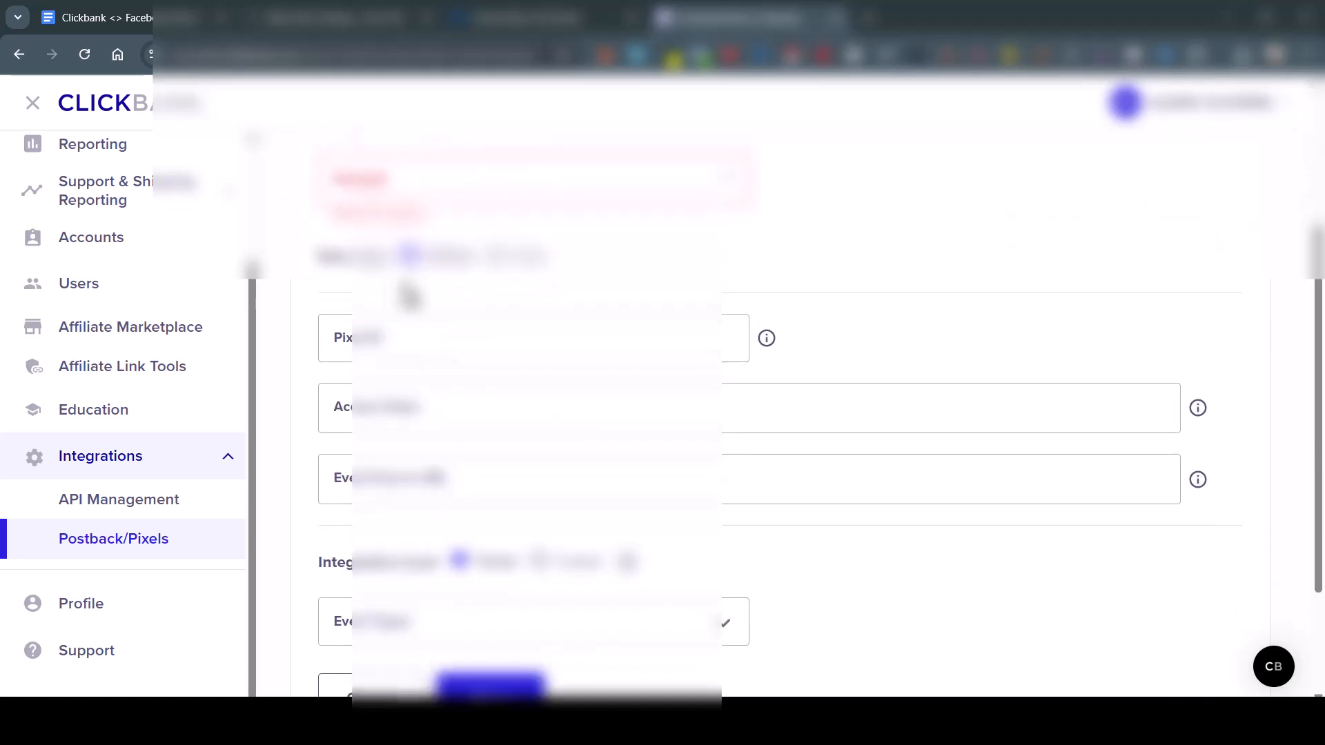
left_click(531, 338)
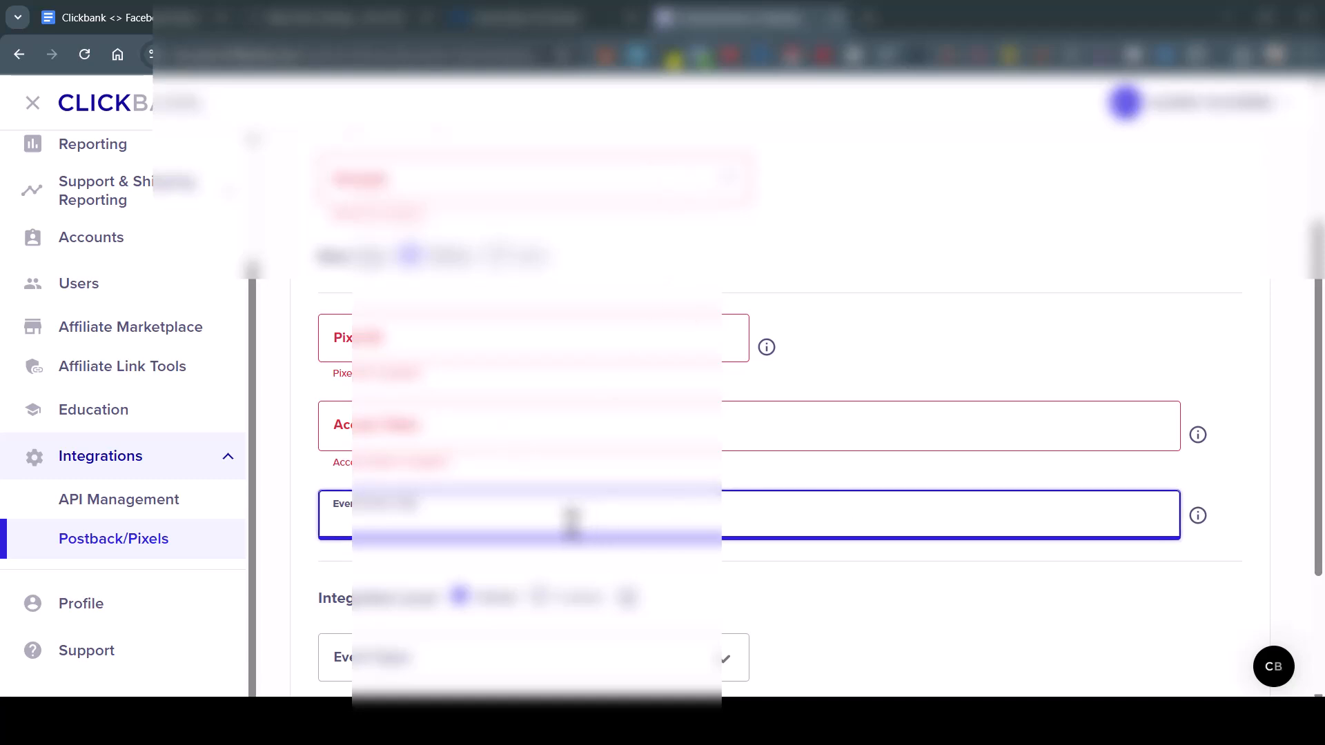
scroll("down", 3)
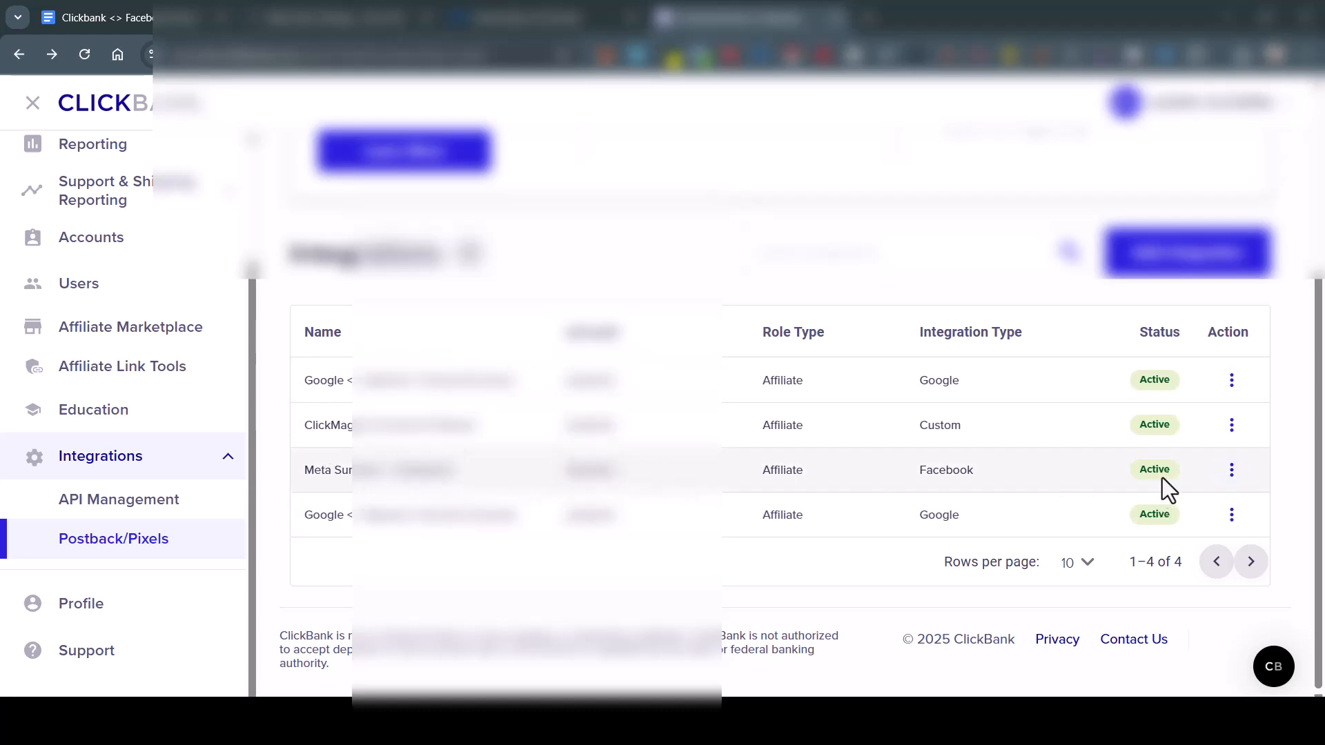
Deactivate the Meta Facebook integration and open its Test prompt
left_click(1231, 470)
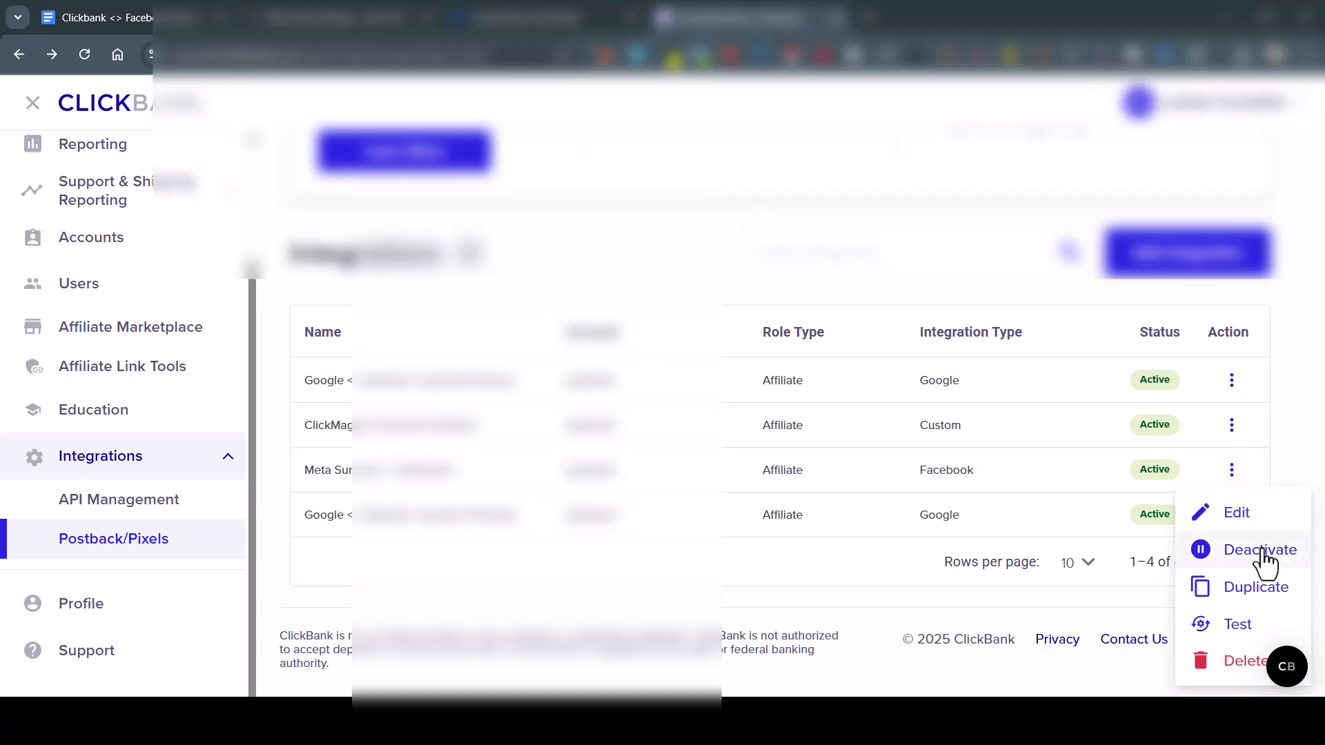
left_click(1259, 550)
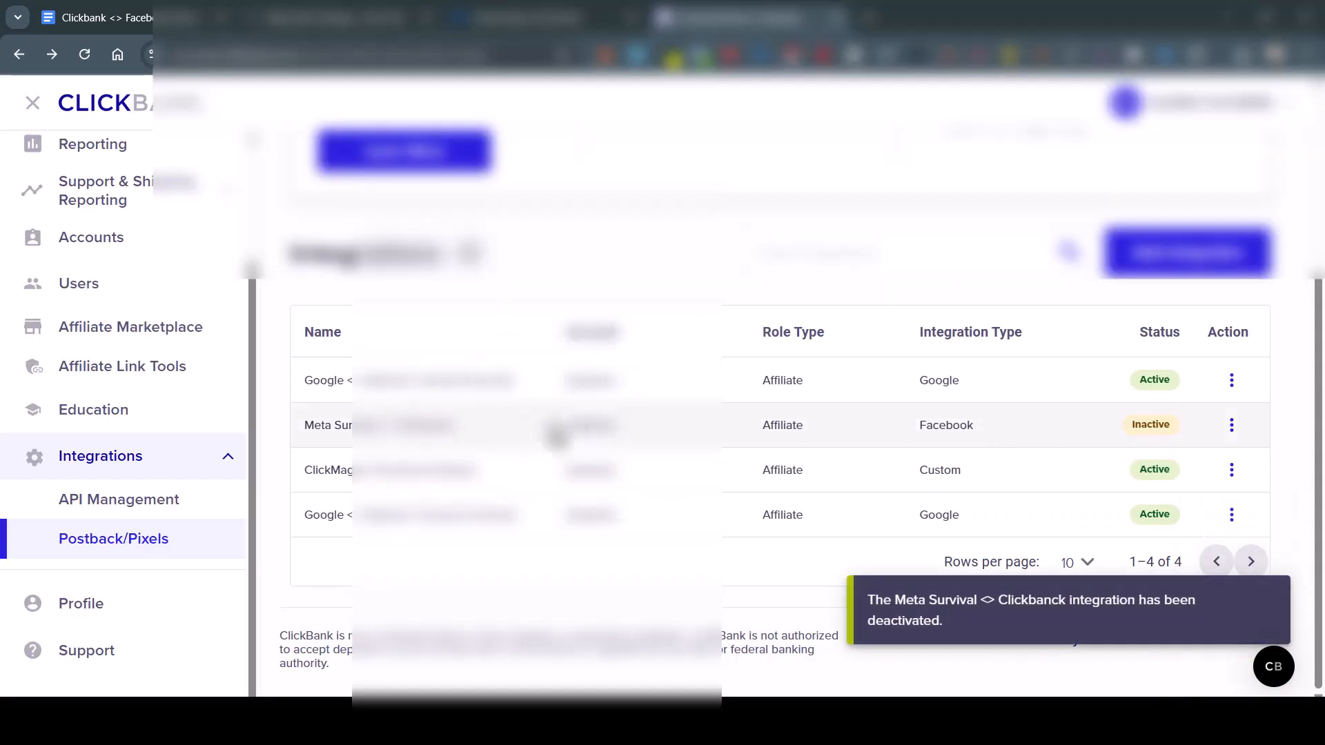
left_click(1231, 425)
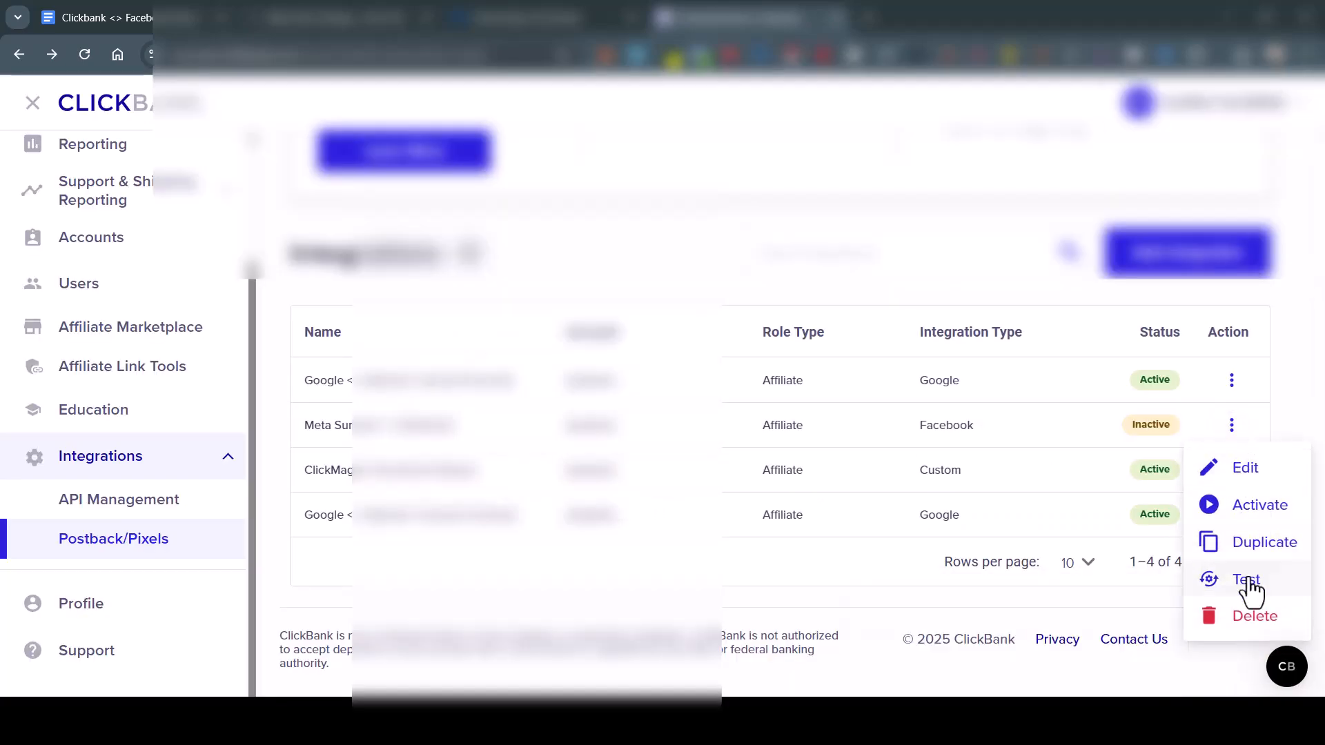
left_click(1245, 580)
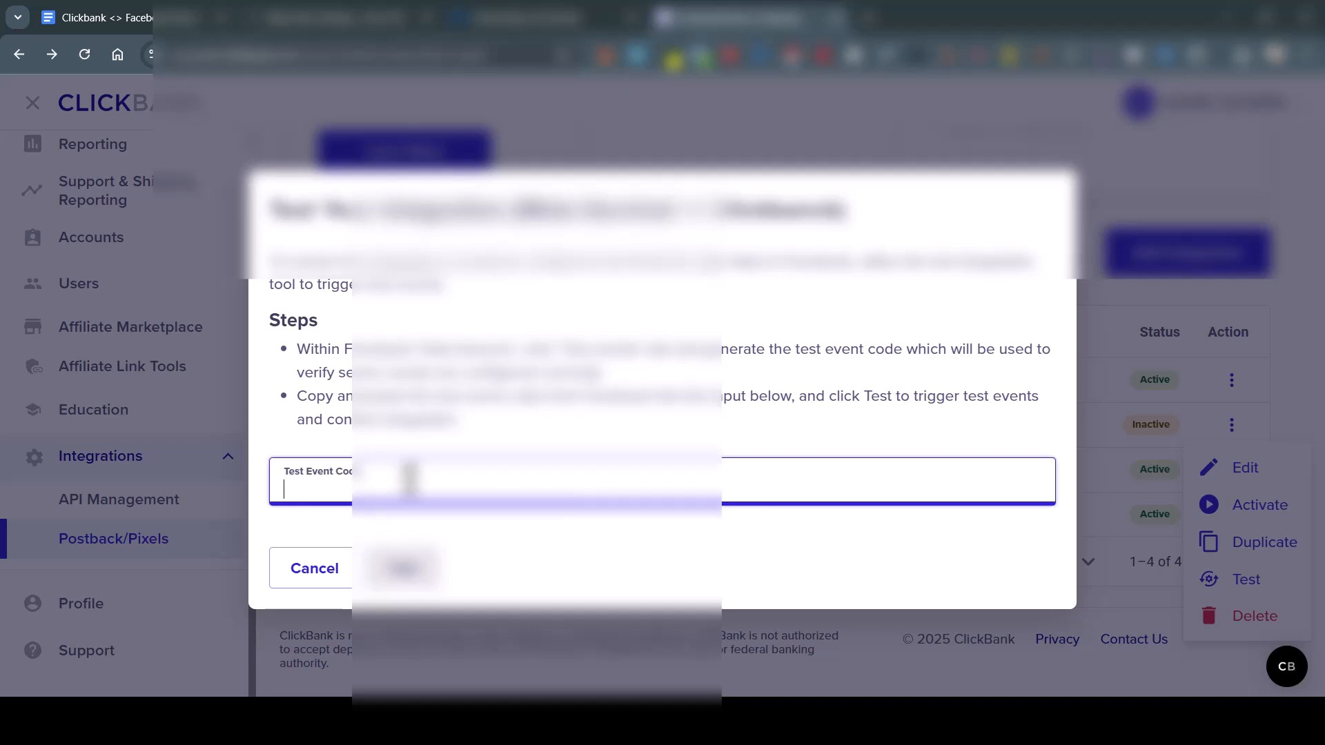
type("te")
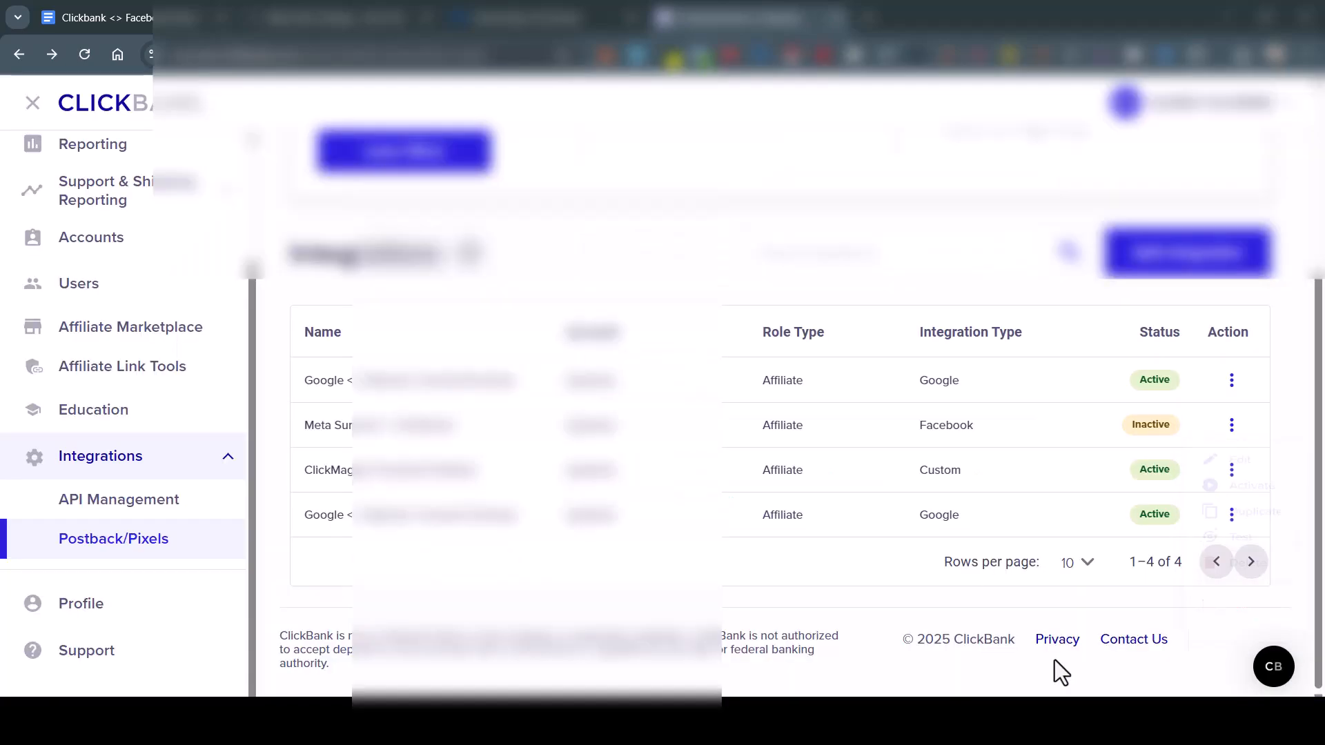
Reactivate the Meta integration, confirming with Activate Integration
left_click(1231, 425)
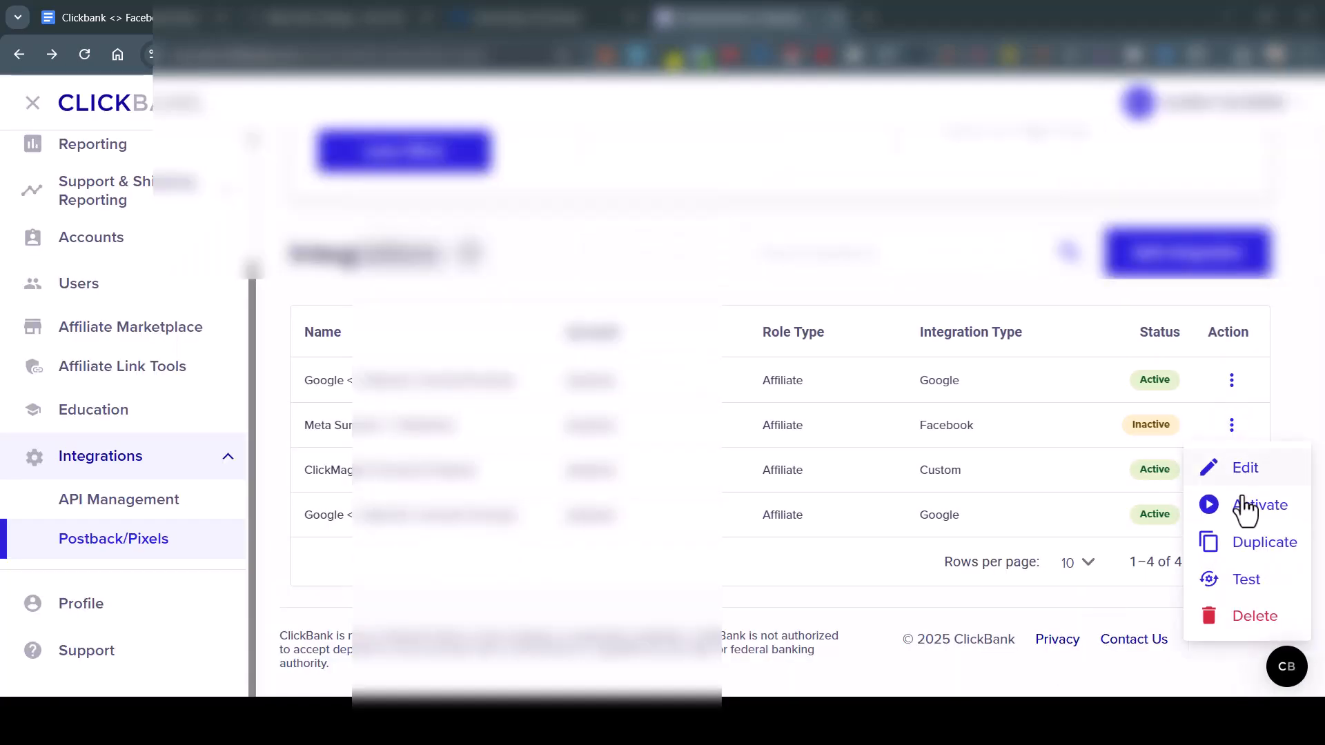
left_click(1260, 505)
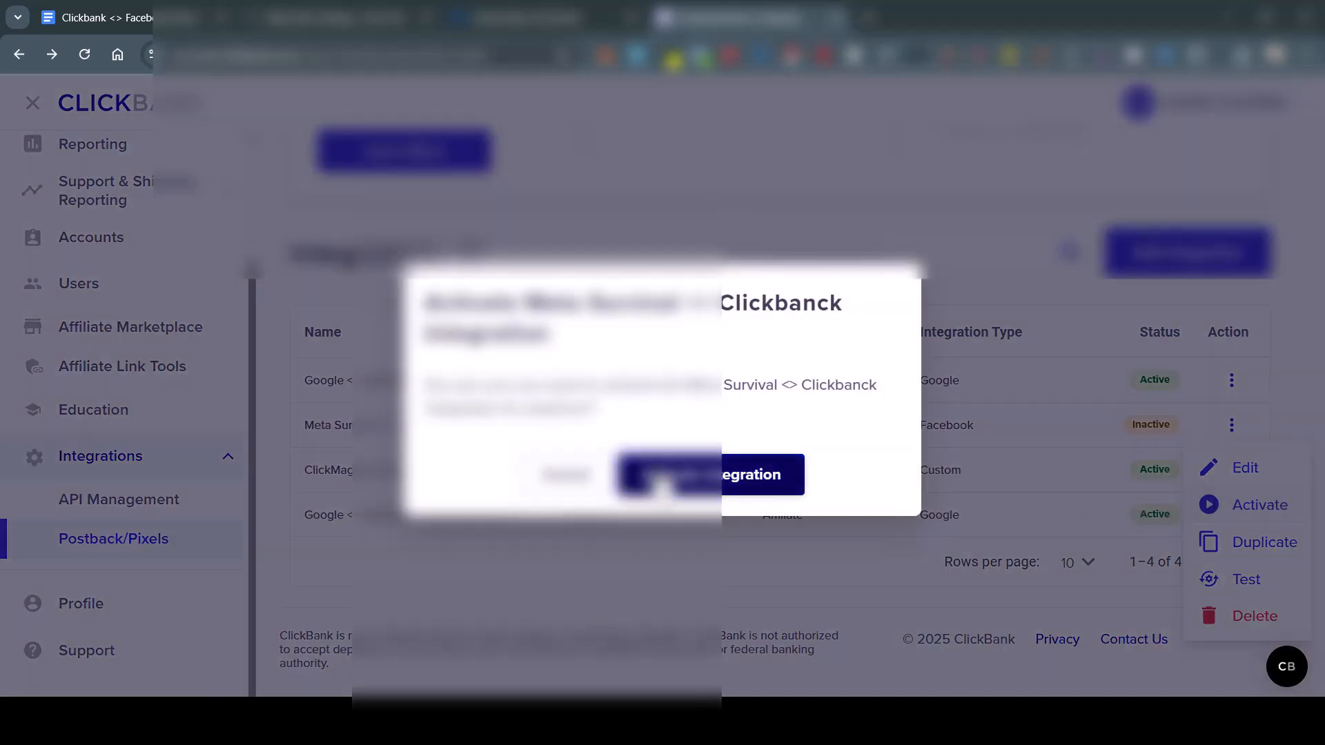
left_click(711, 474)
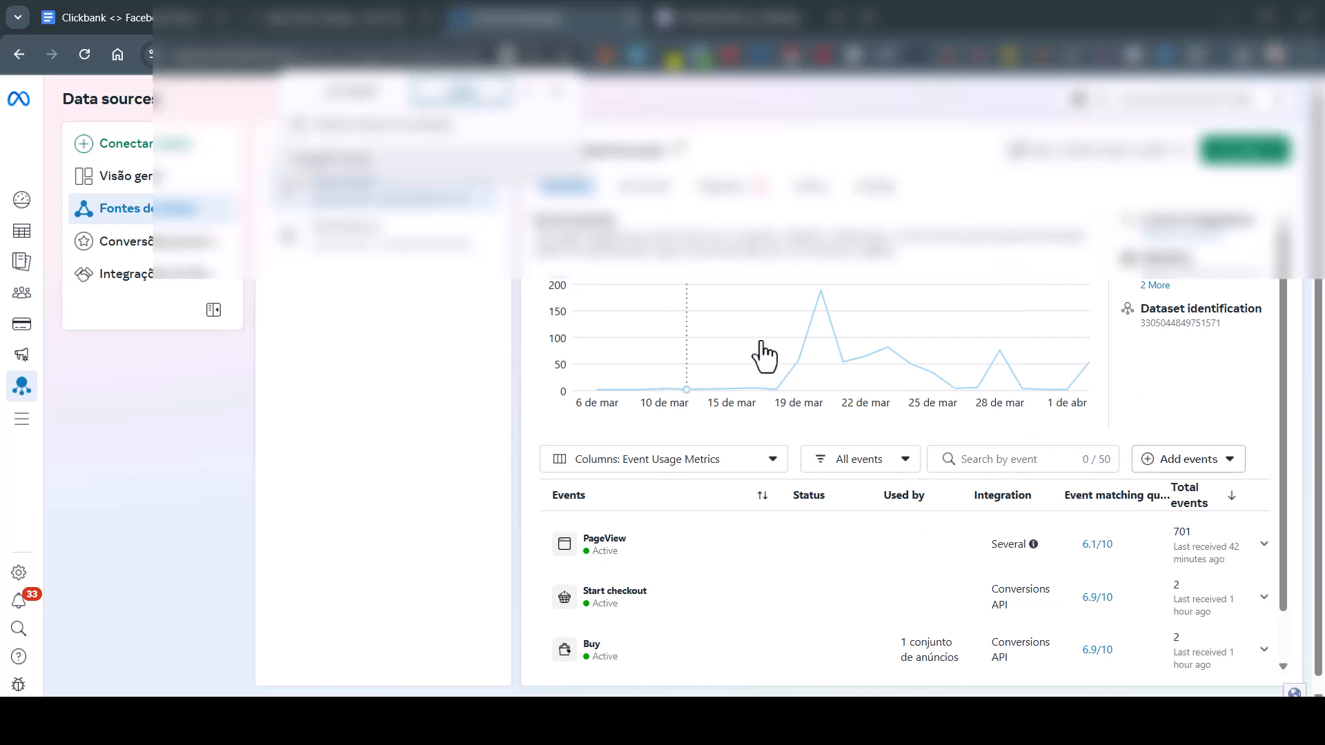
Scroll the events table to see PageView, Start checkout, Buy and Upsell events
scroll("down", 3)
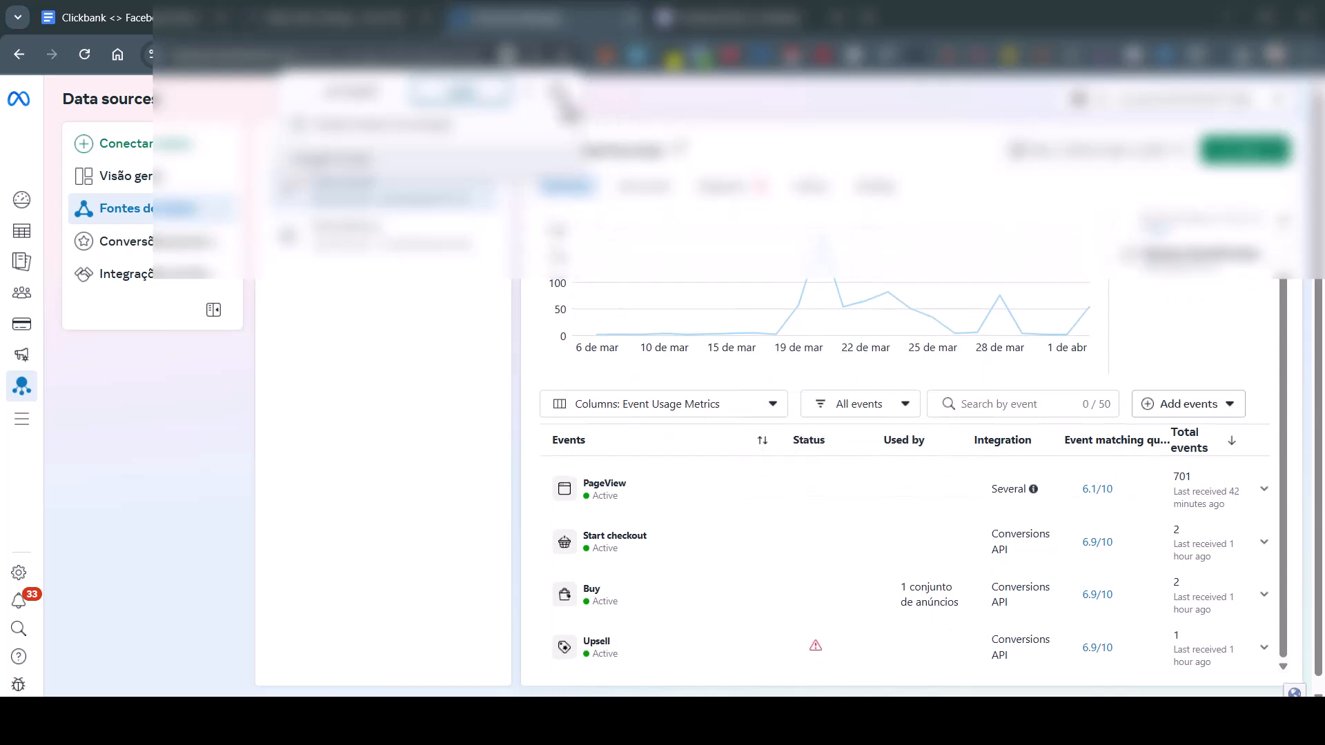
mouse_move(612, 549)
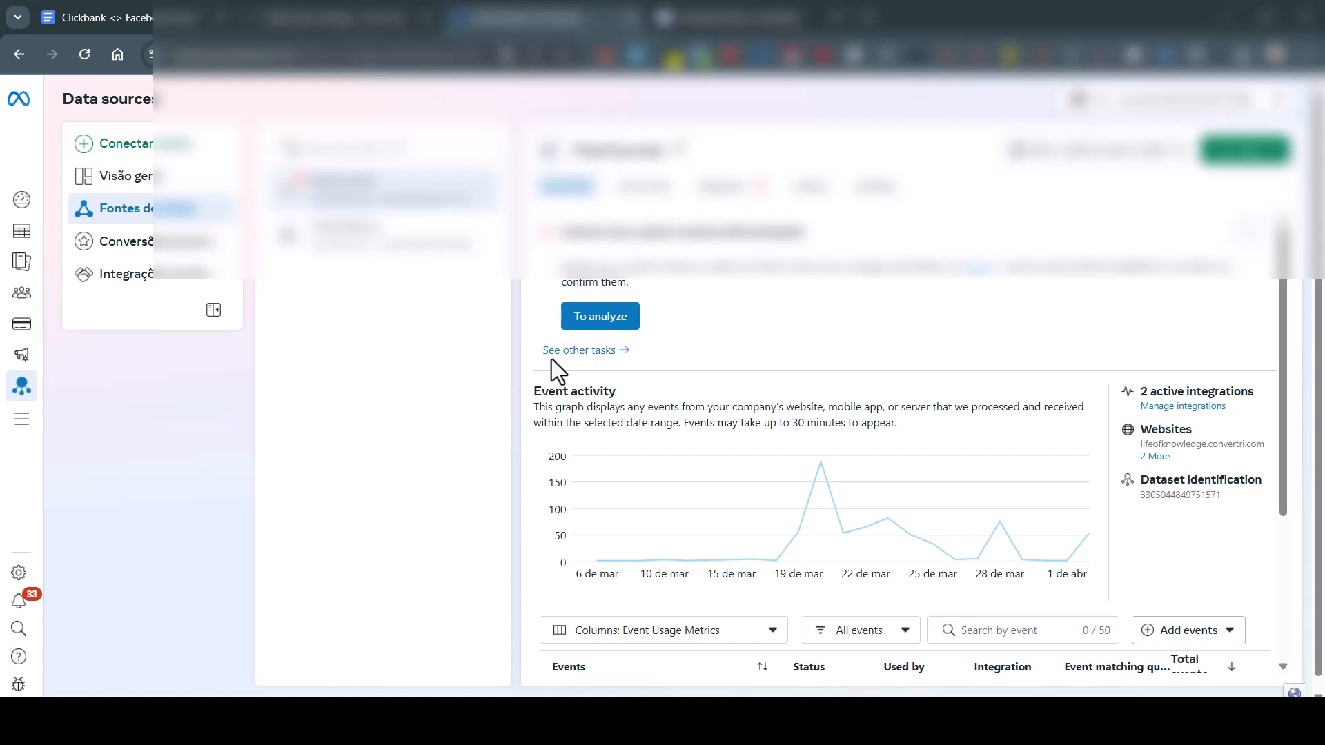
mouse_move(579, 350)
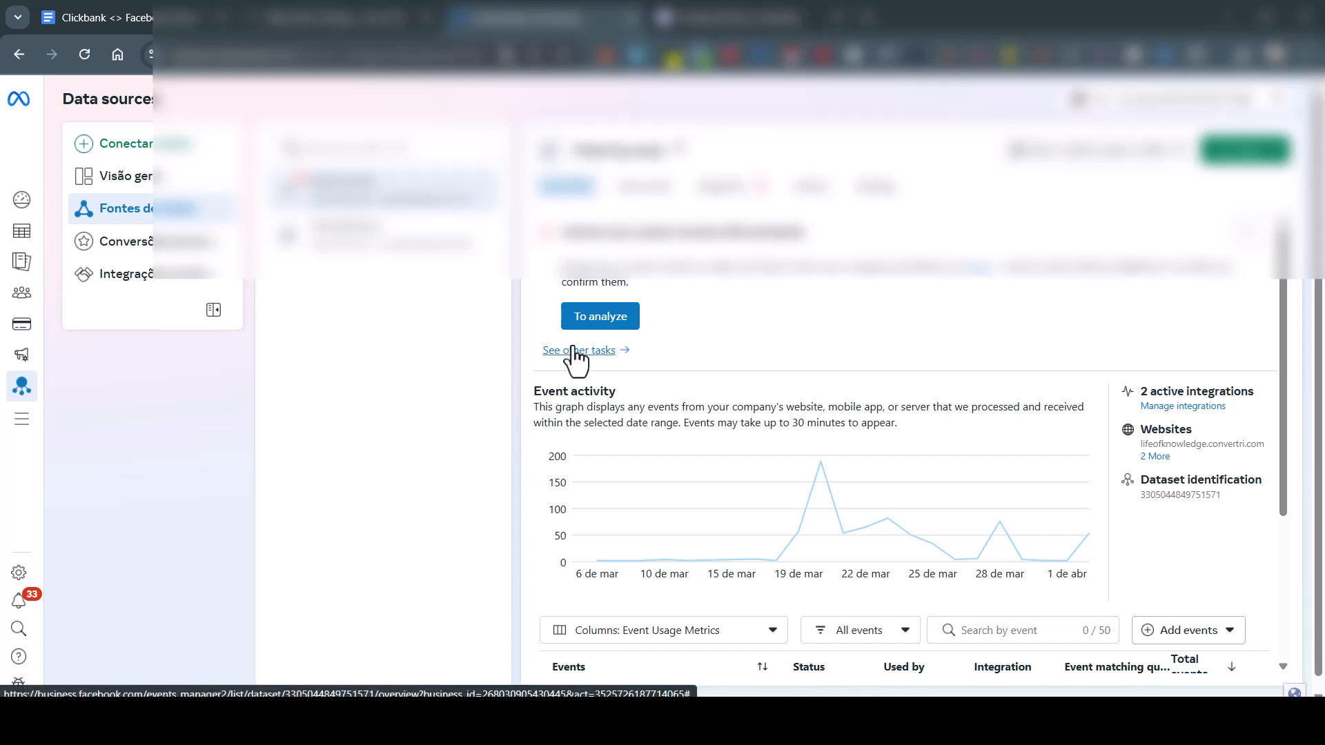